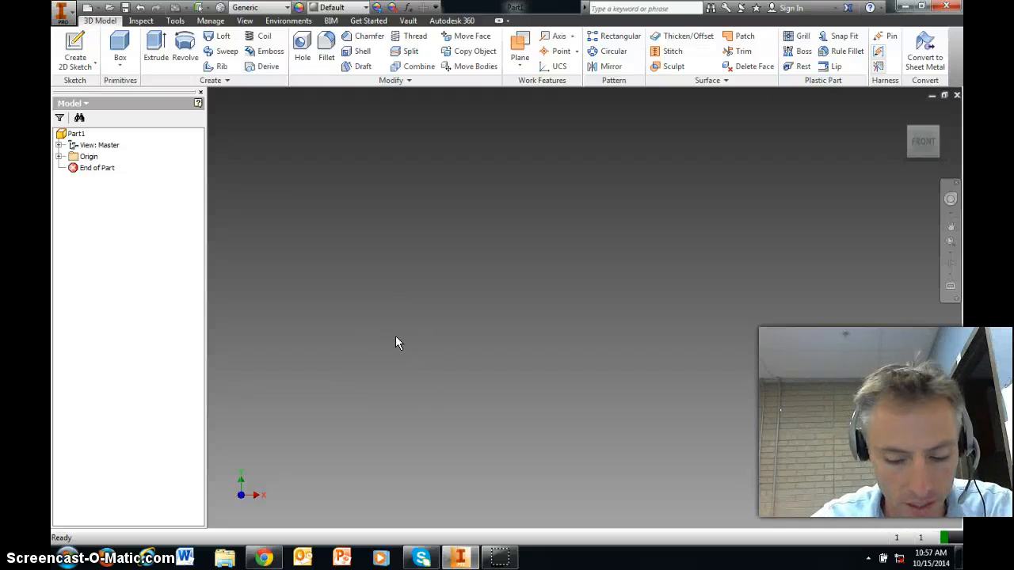
mouse_move(358, 309)
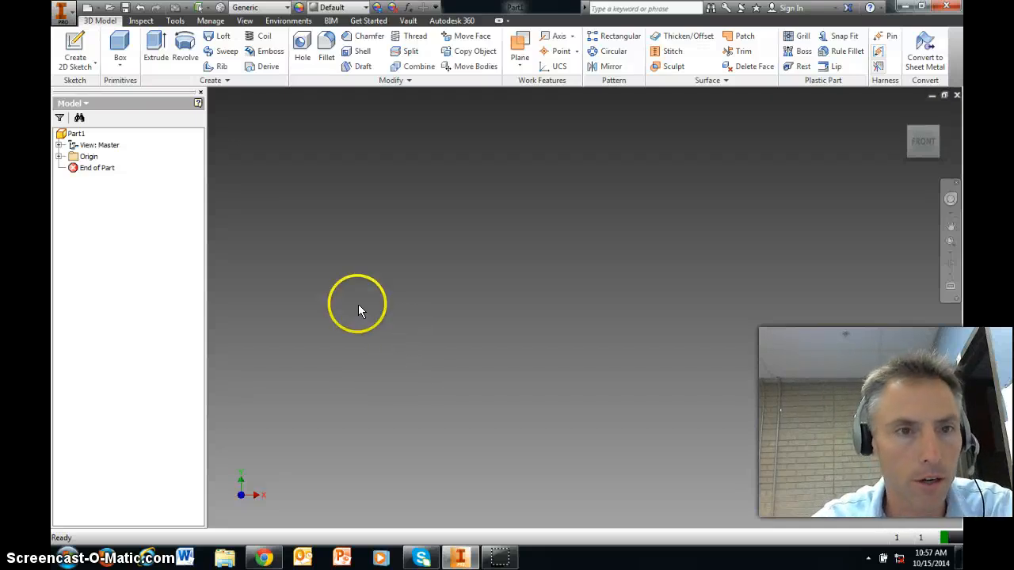
mouse_move(241, 120)
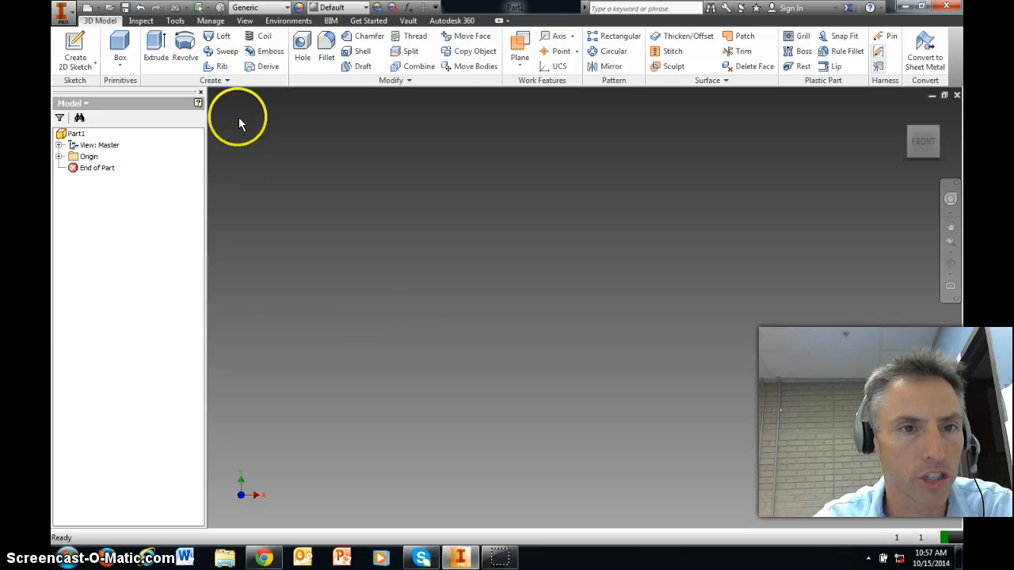
mouse_move(355, 222)
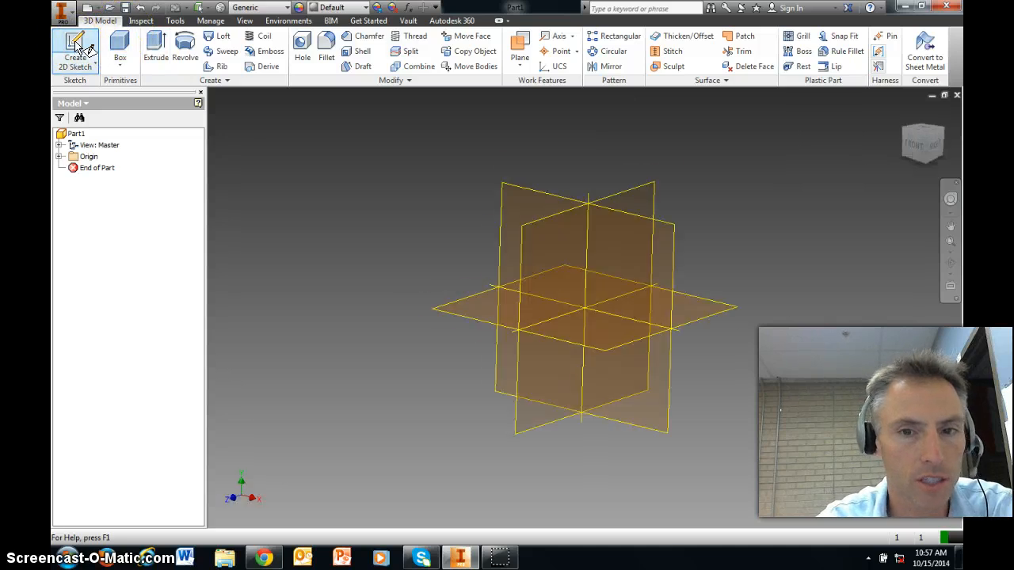
- Start a sketch on an origin plane and begin a slim rectangle just above the origin
left_click(75, 48)
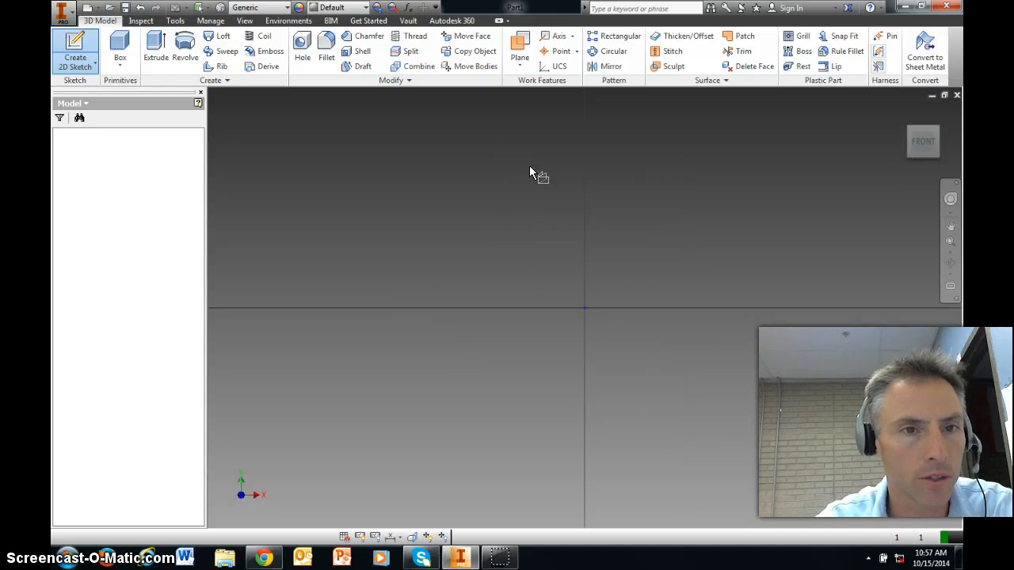
left_click(74, 57)
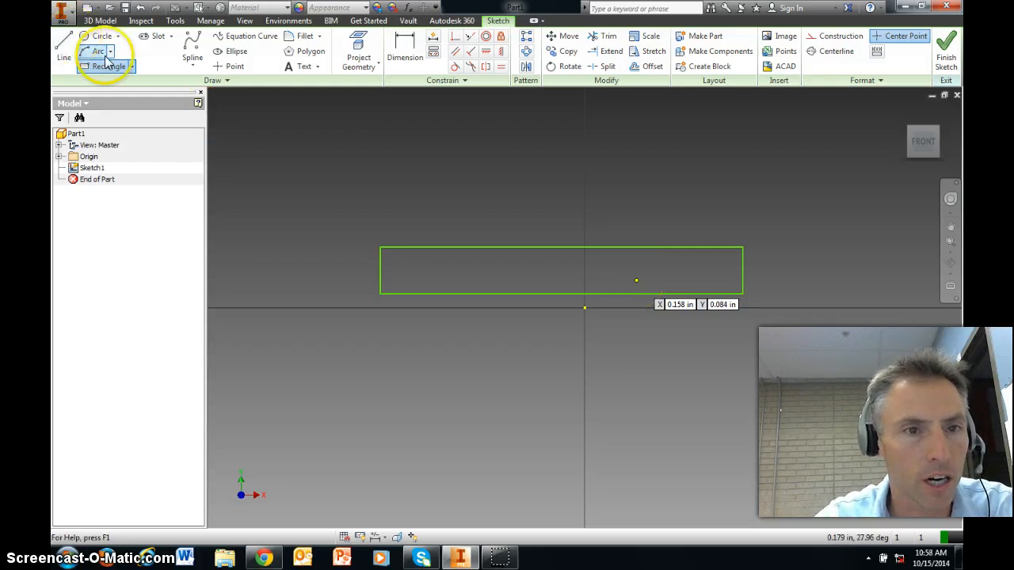
- Draw a centre-point circle overlapping each end of the thin rectangle
left_click(99, 51)
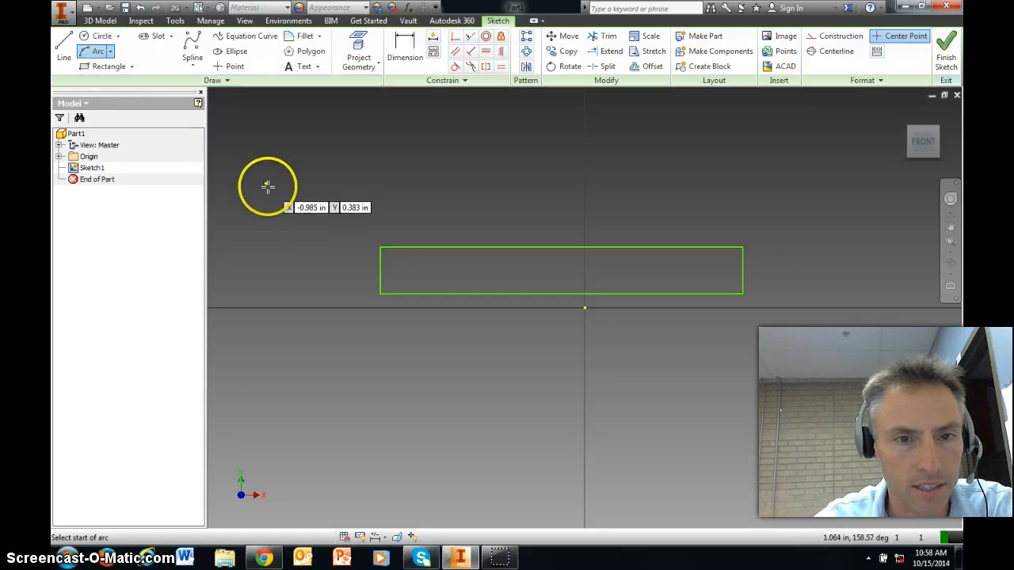
mouse_move(378, 247)
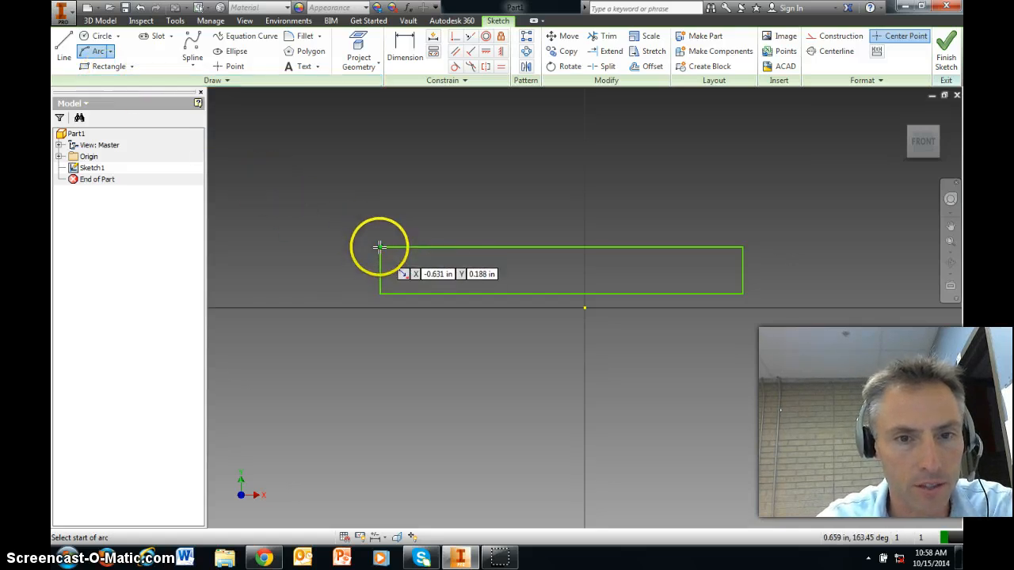
left_click(380, 244)
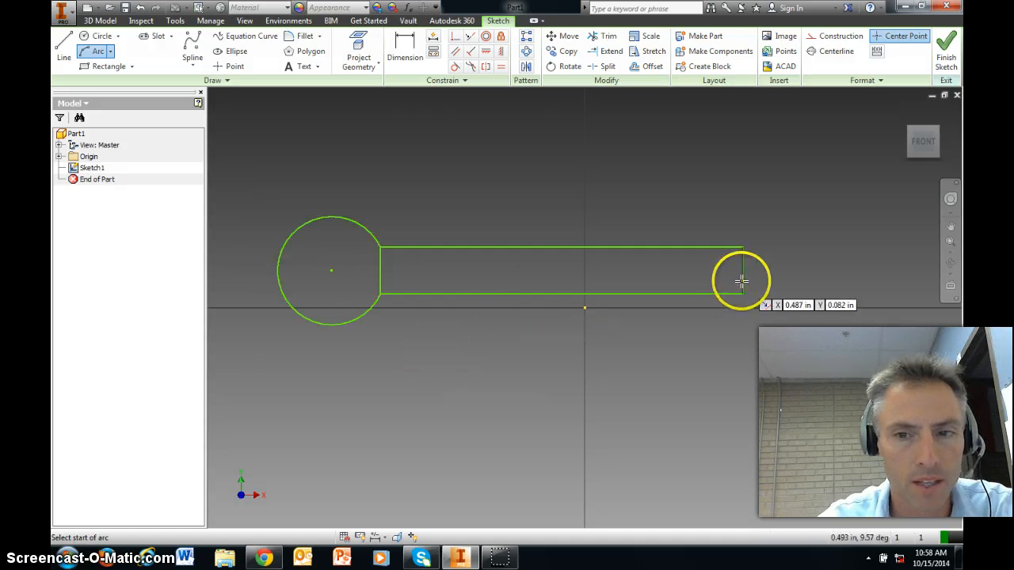
mouse_move(741, 245)
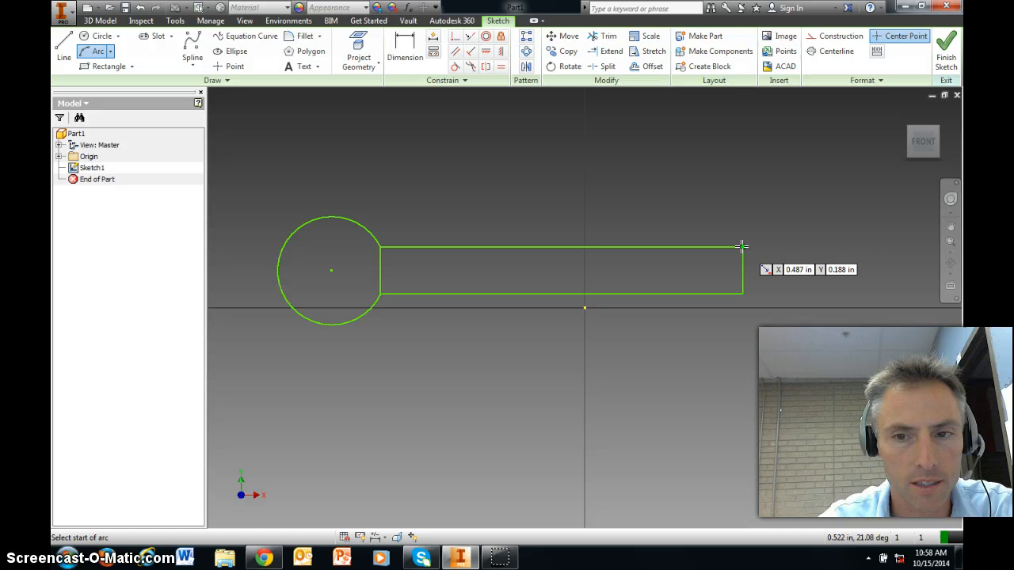
left_click(742, 246)
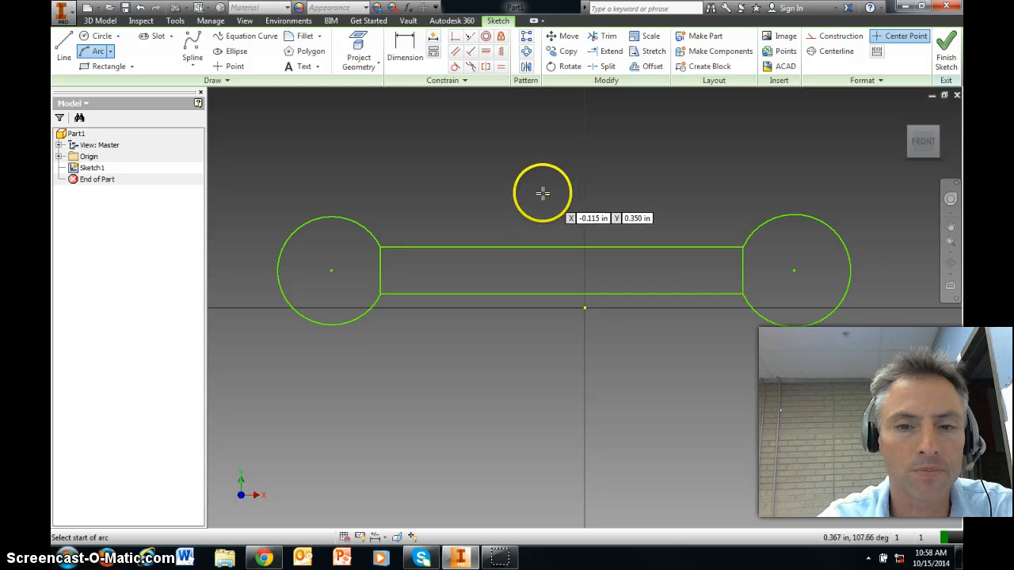
mouse_move(526, 168)
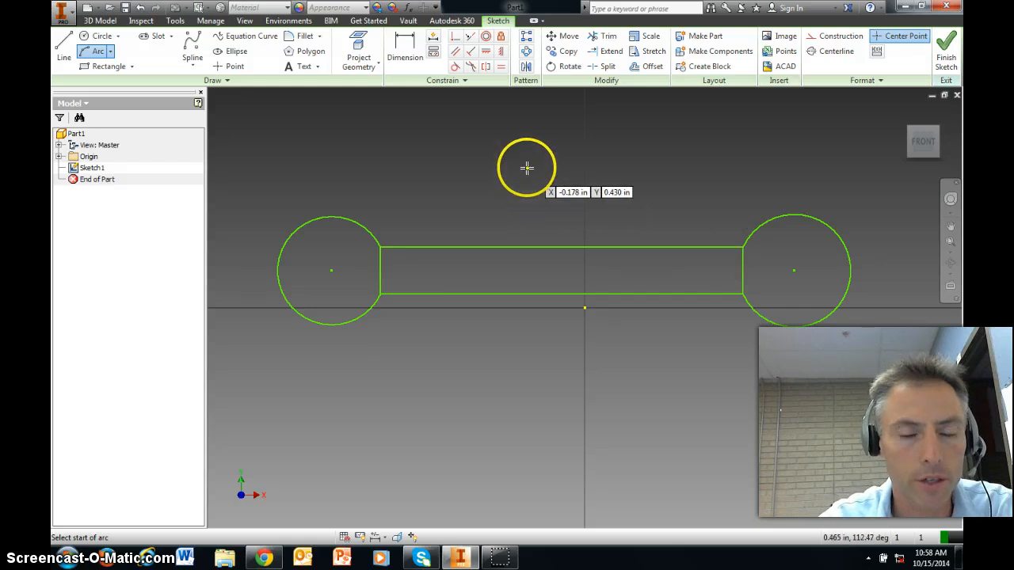
- Trim away the overlapping rectangle ends and circle arcs into one dumbbell outline
left_click(609, 36)
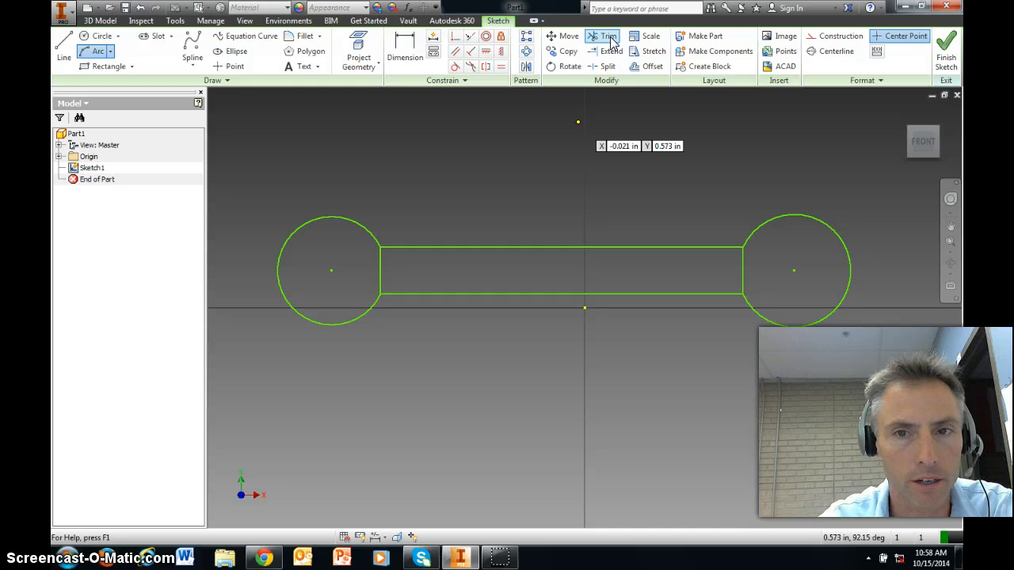
mouse_move(608, 37)
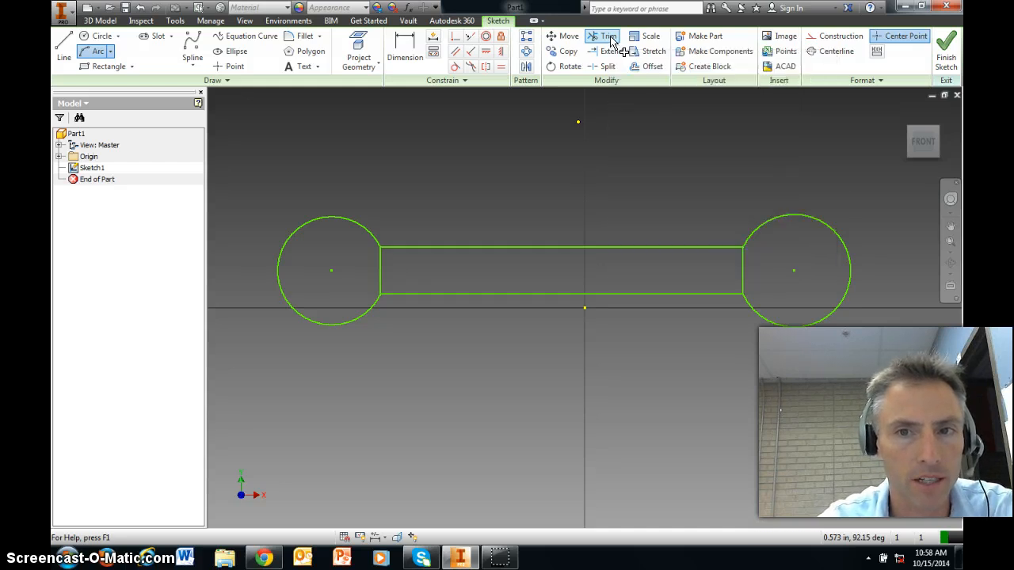
left_click(608, 36)
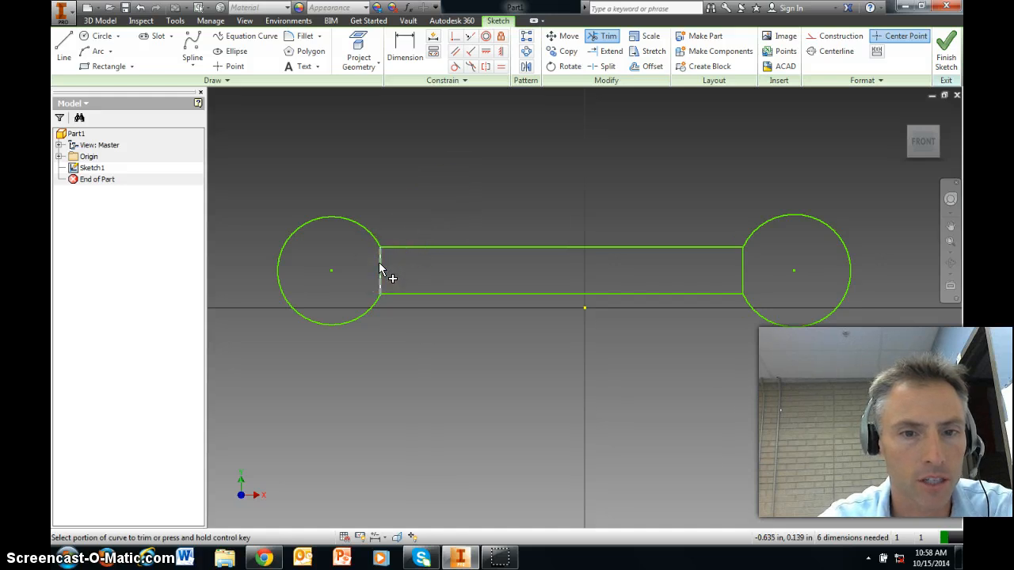
left_click(738, 260)
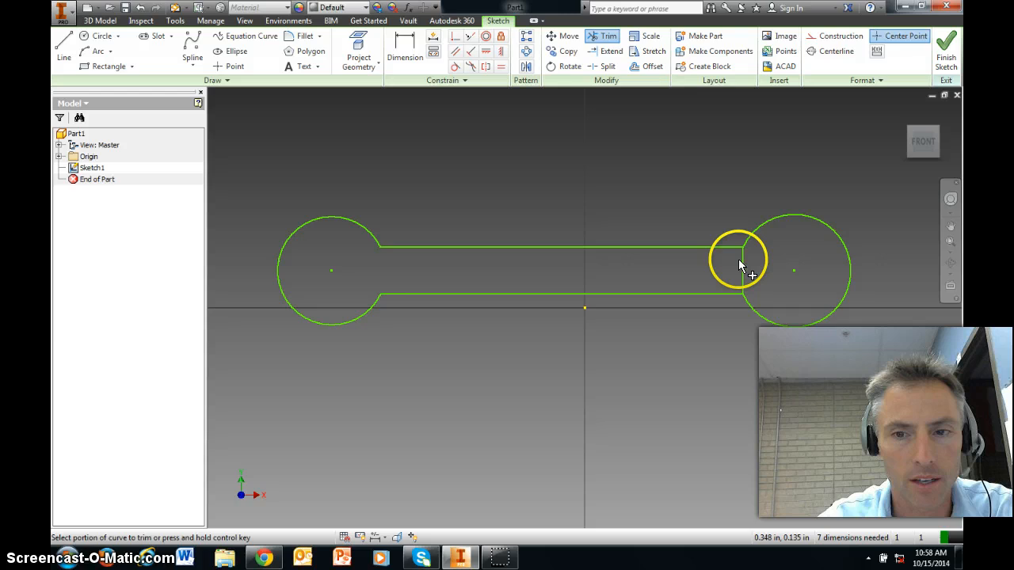
left_click(742, 259)
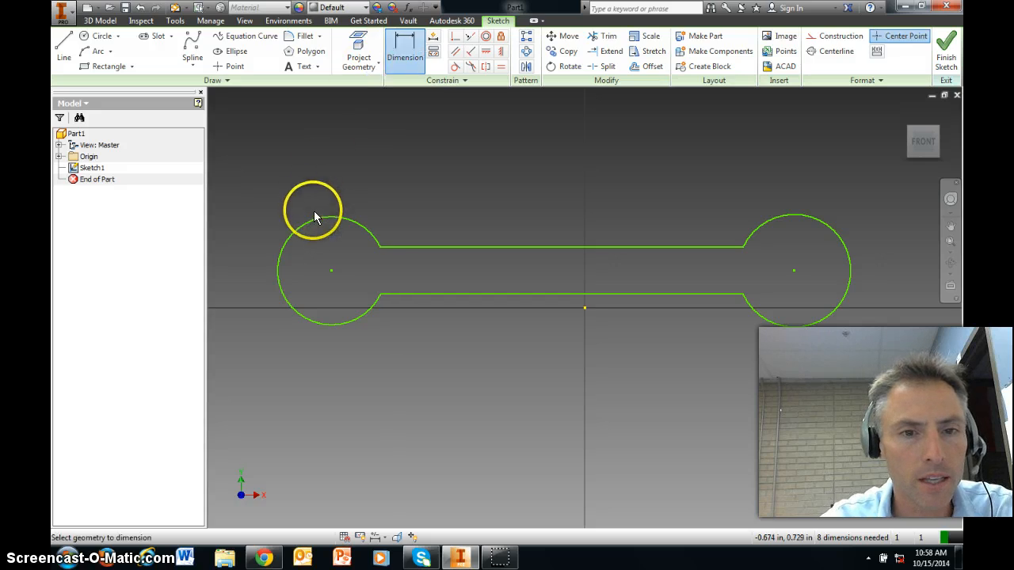
mouse_move(324, 293)
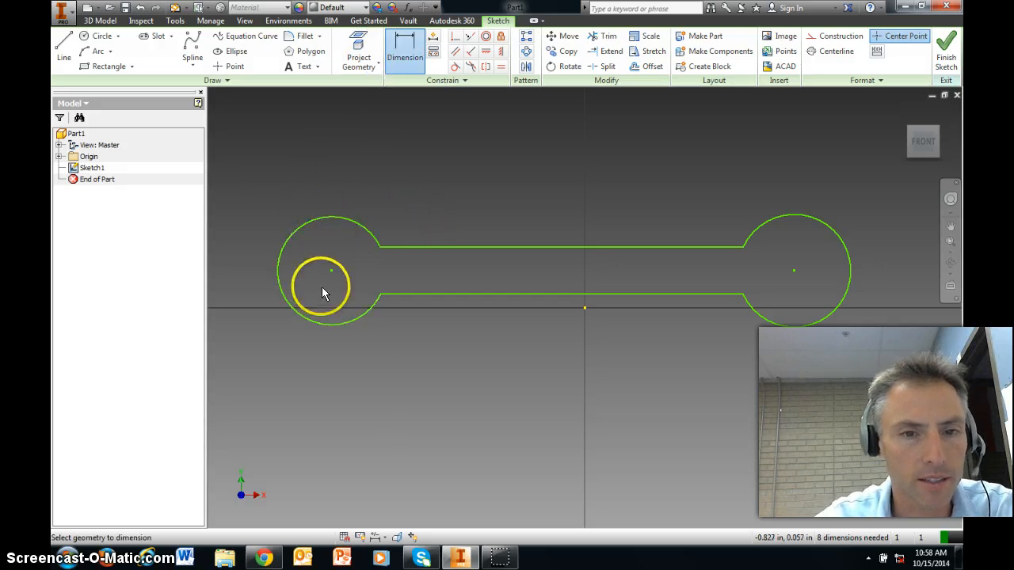
mouse_move(434, 273)
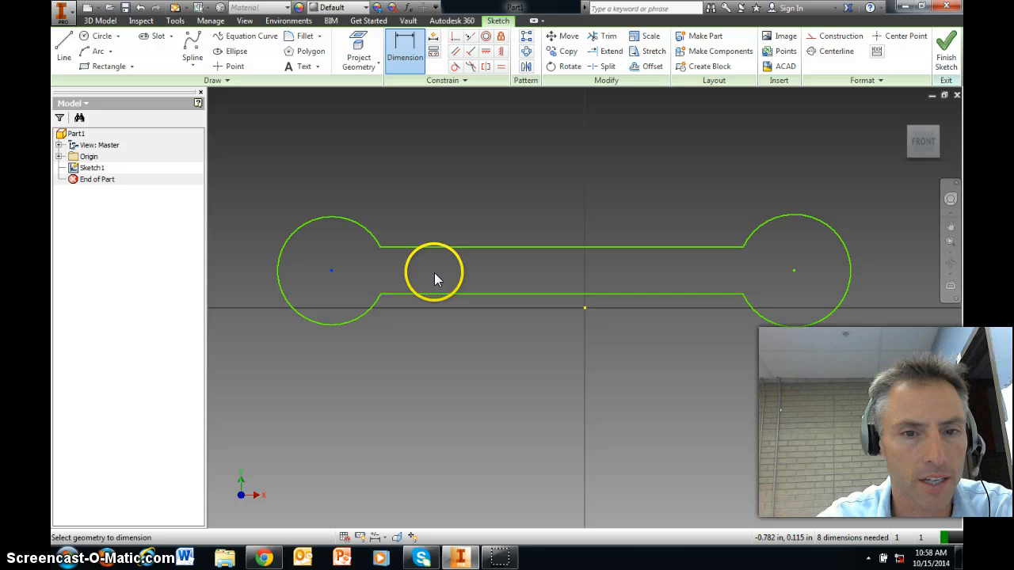
mouse_move(795, 273)
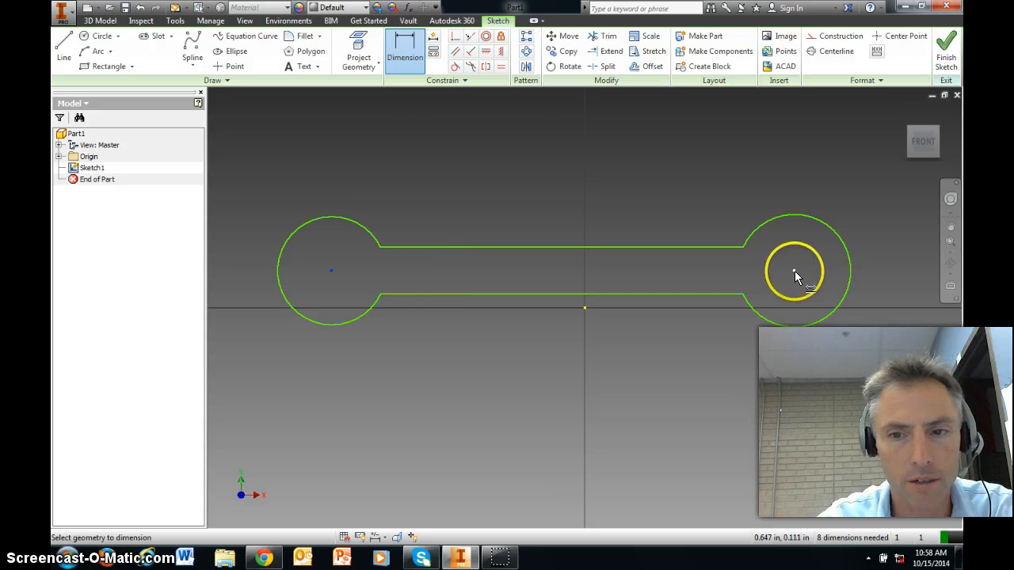
mouse_move(561, 171)
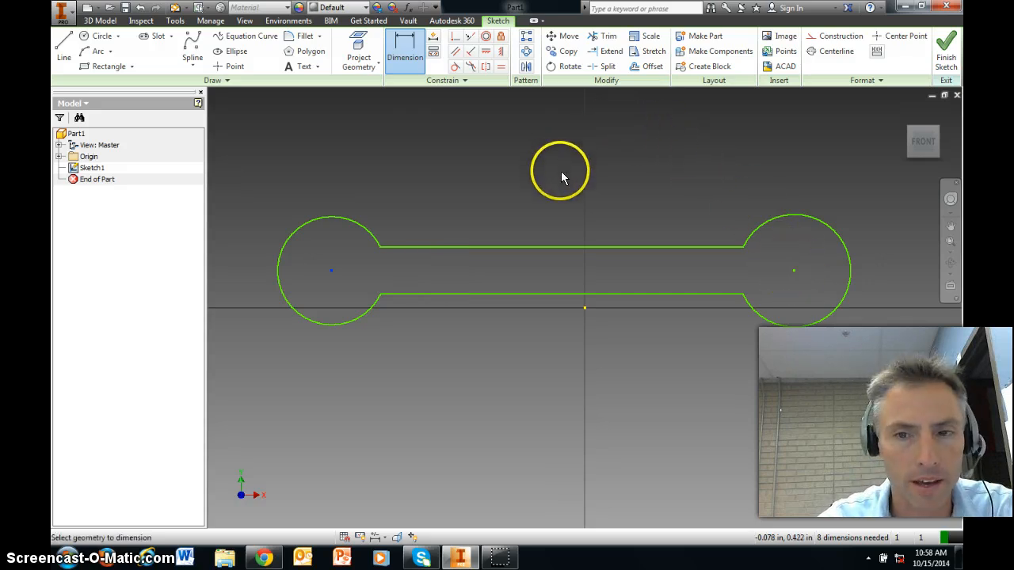
mouse_move(792, 273)
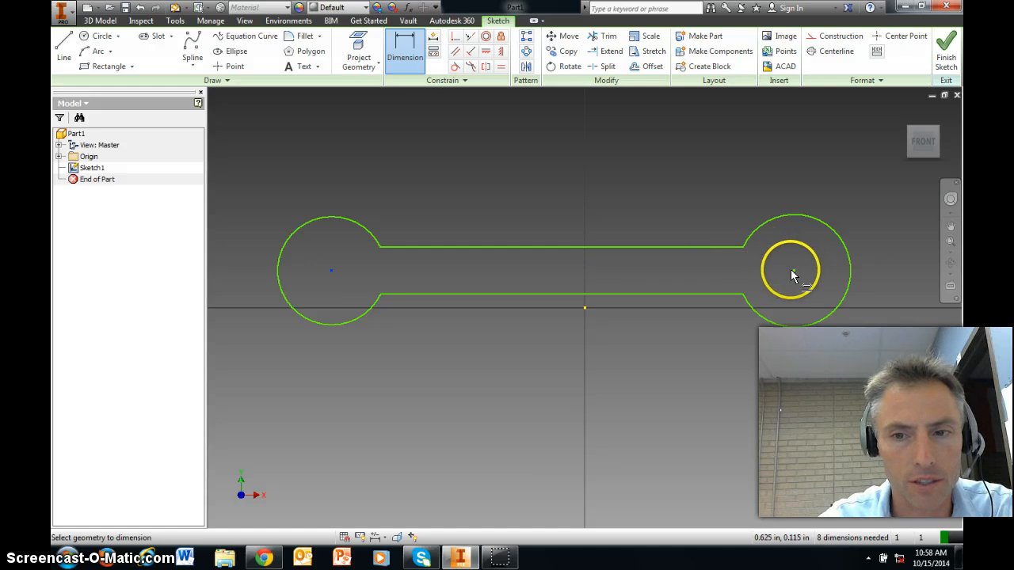
- Dimension the centre-to-centre distance between the end circles at 3.5
left_click(637, 178)
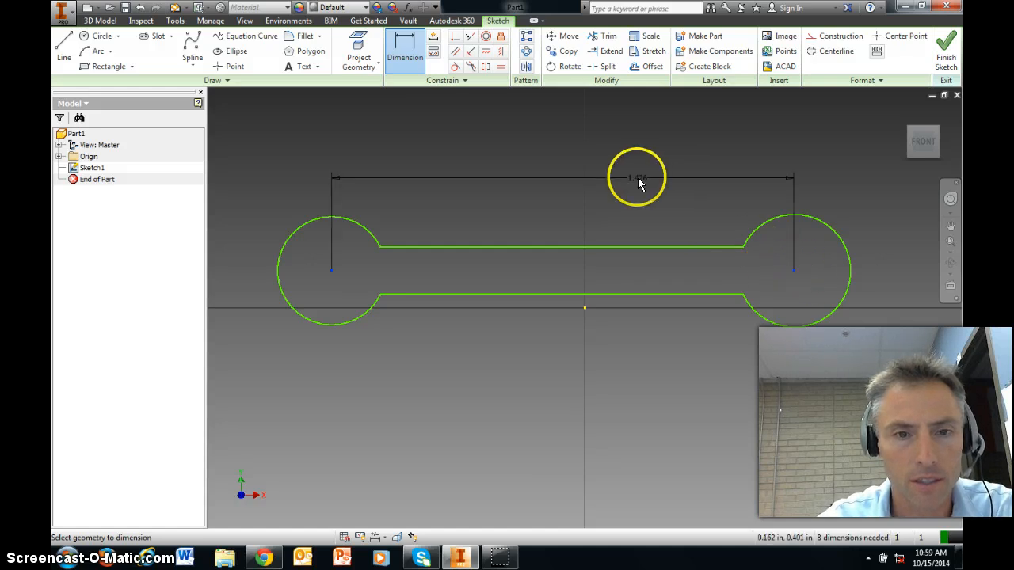
left_click(637, 177)
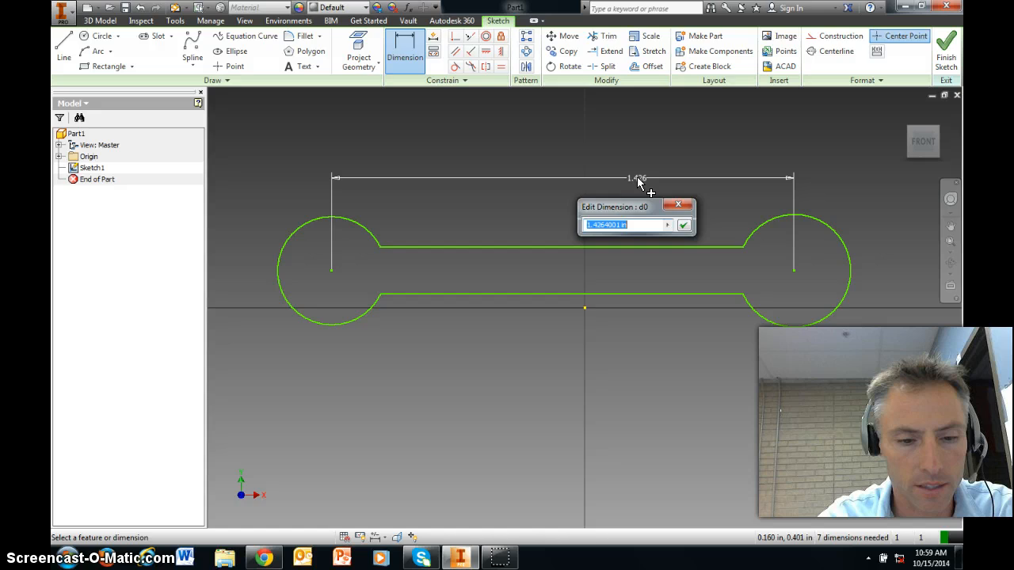
type("3.5")
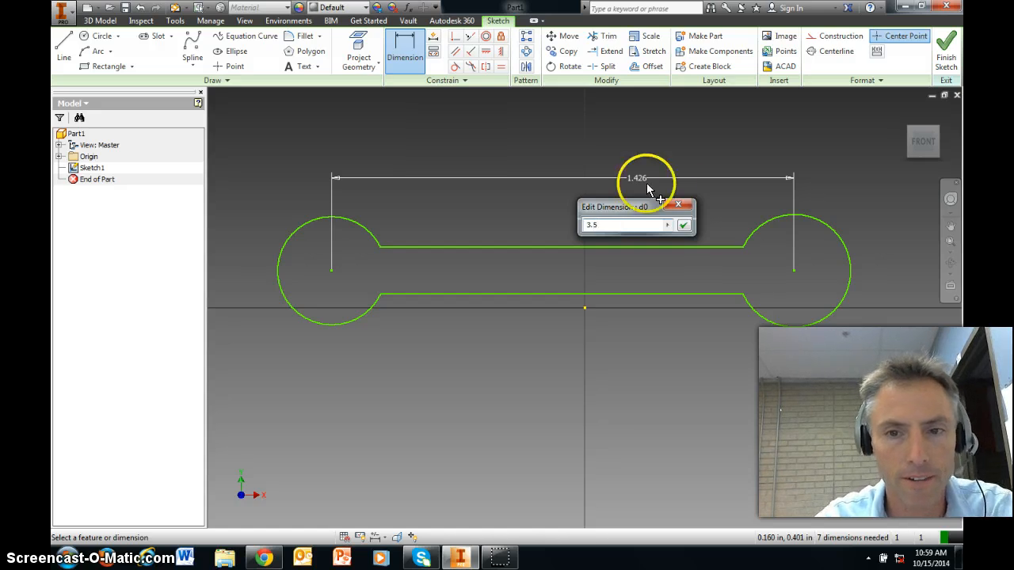
left_click(683, 225)
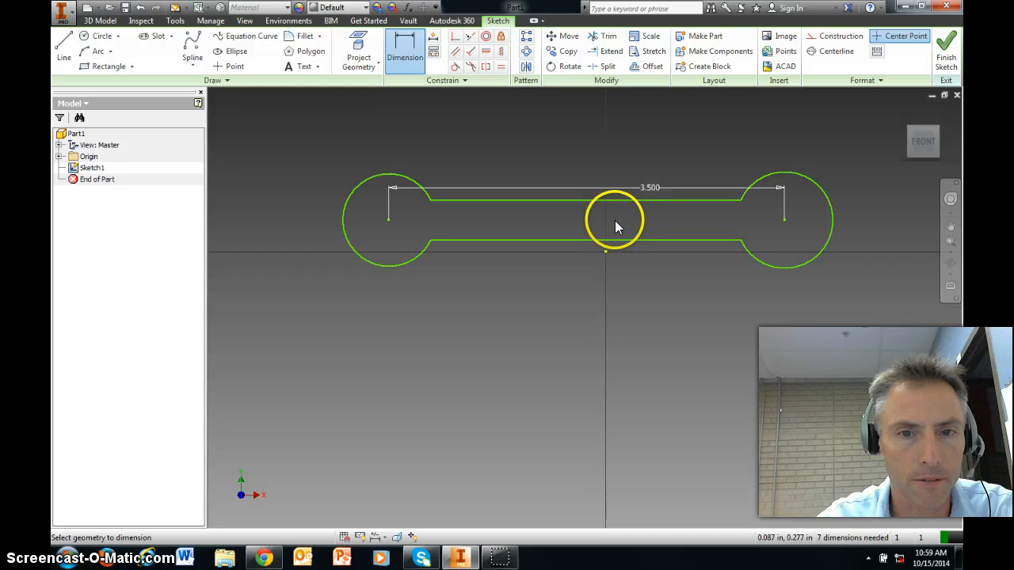
mouse_move(420, 150)
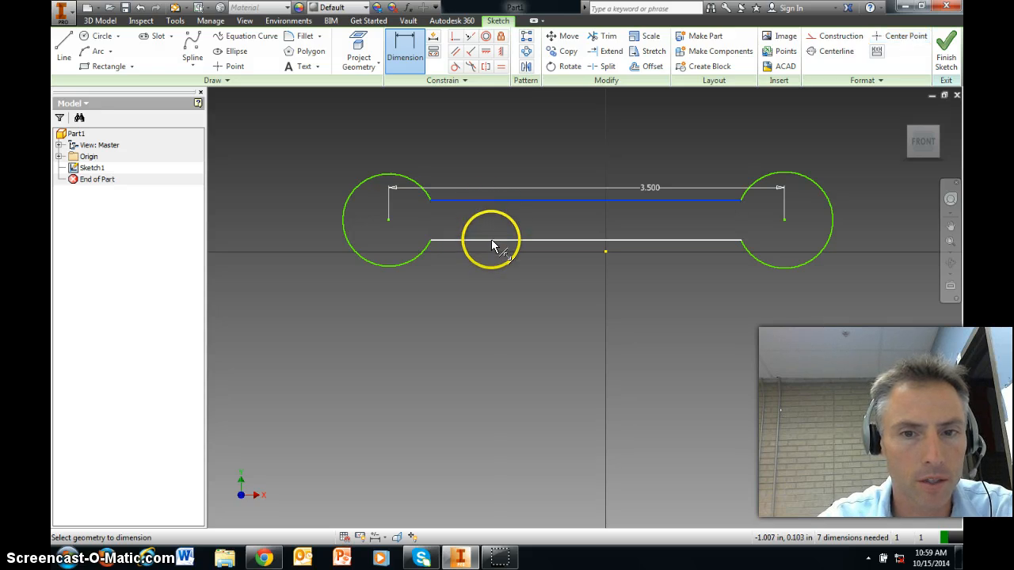
- Dimension the bar width between its top and bottom edges at .25
left_click(516, 222)
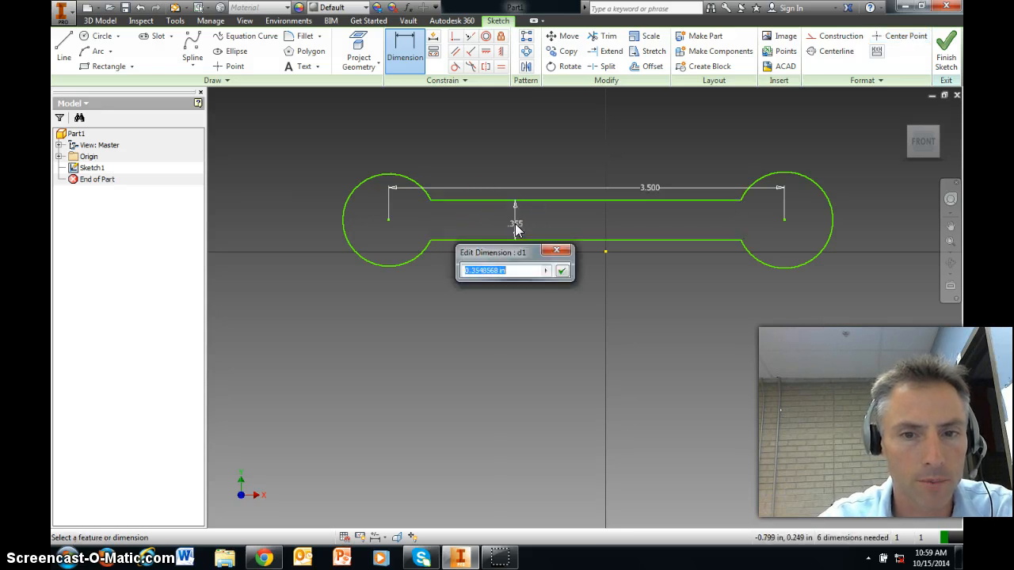
type(".25")
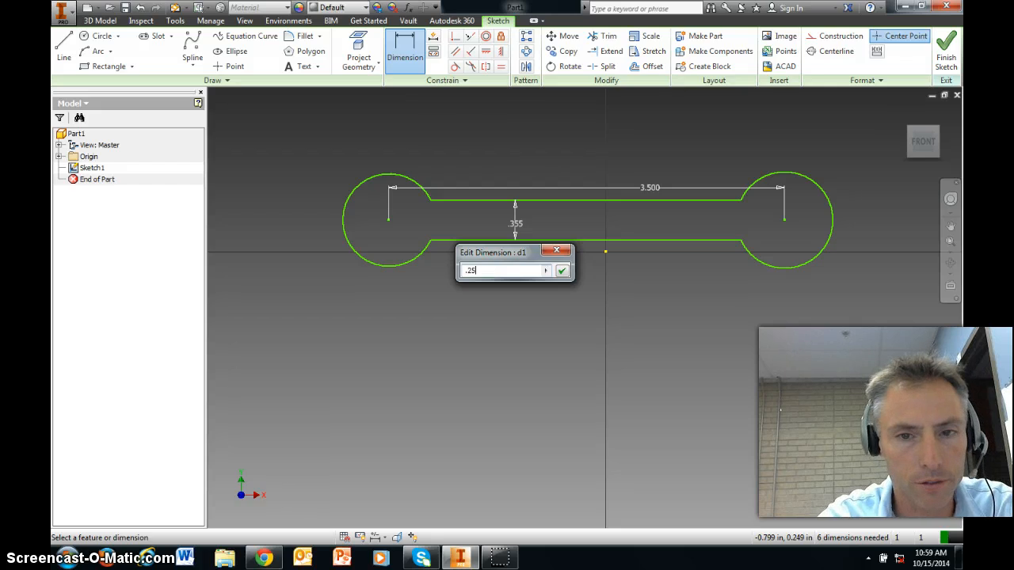
left_click(563, 269)
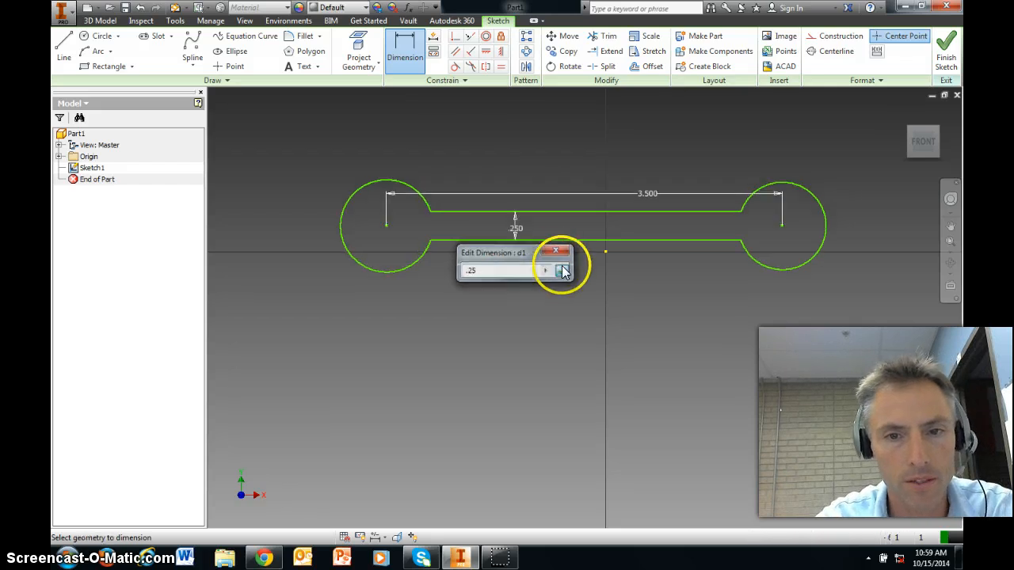
left_click(560, 269)
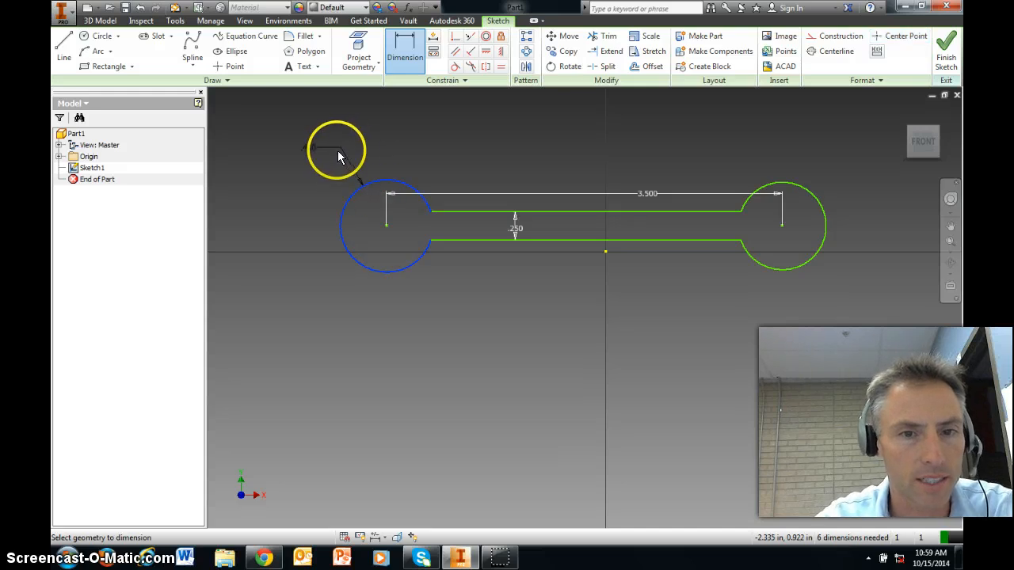
- Dimension the left circle at 3/16 and the right circle at .1875 diameter
left_click(336, 150)
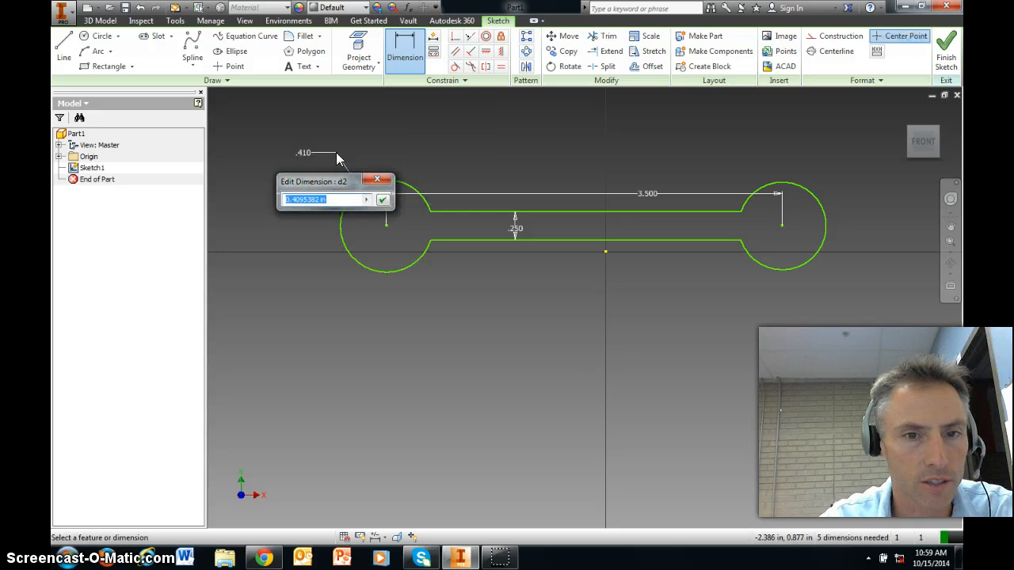
type("3/")
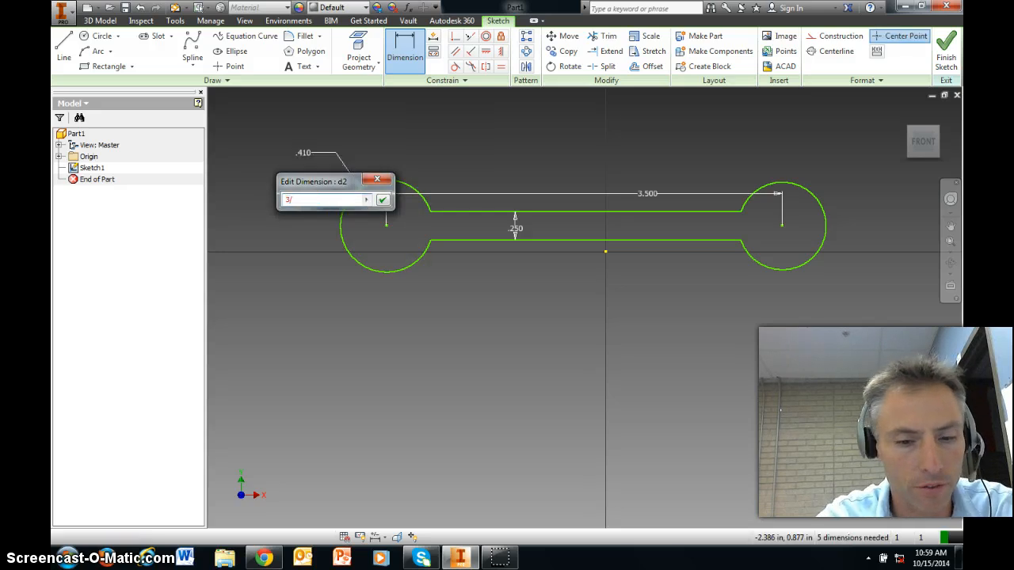
type("16")
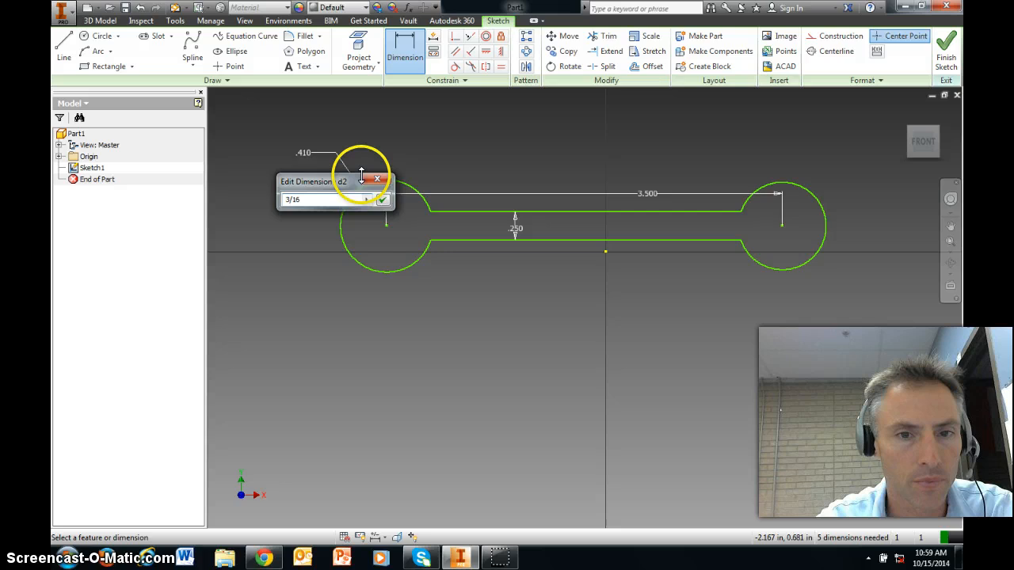
left_click(381, 200)
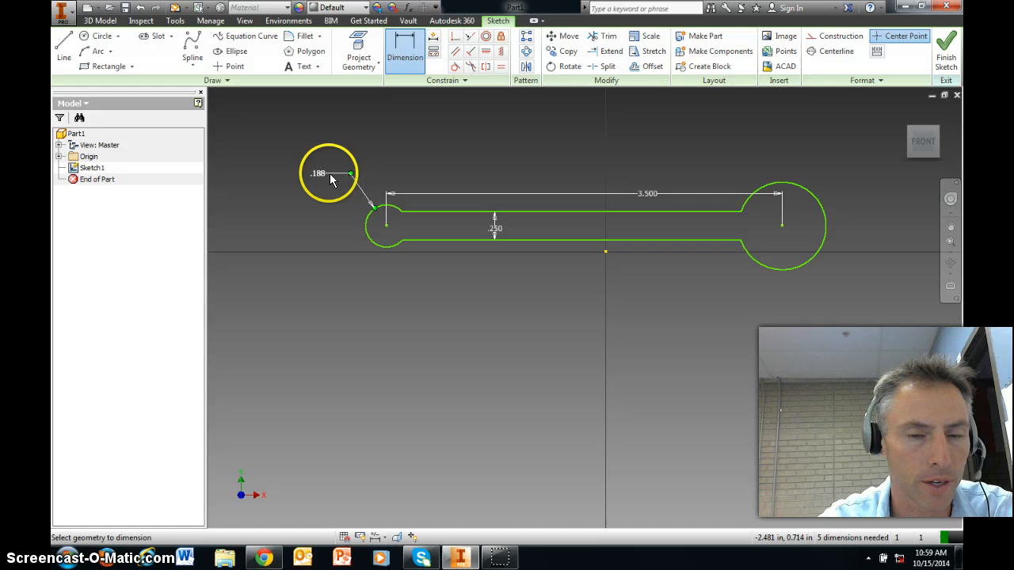
mouse_move(801, 171)
type(".1875")
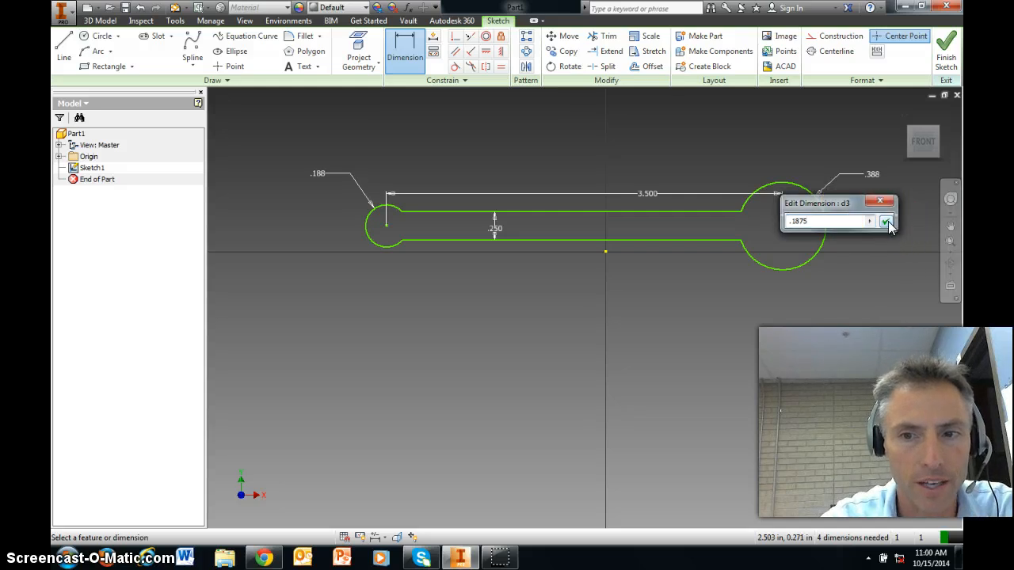
left_click(886, 221)
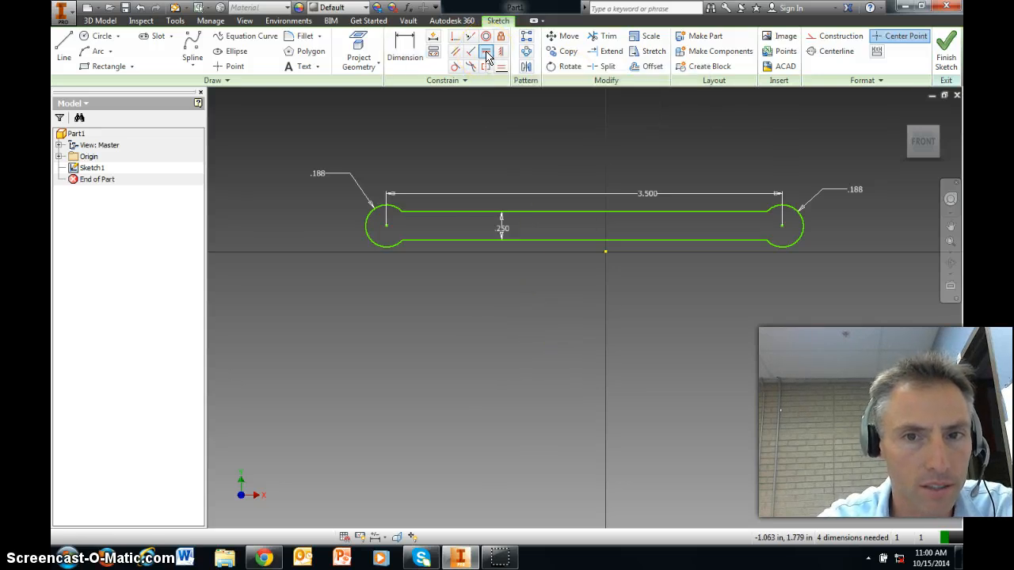
- Apply a geometric constraint between the bar edges and each end circle
left_click(487, 53)
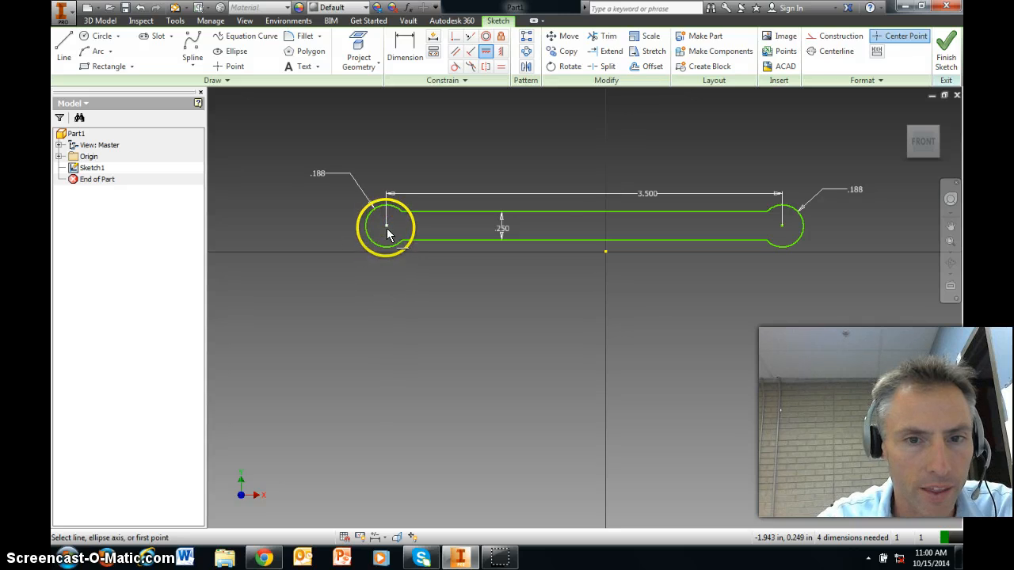
mouse_move(585, 228)
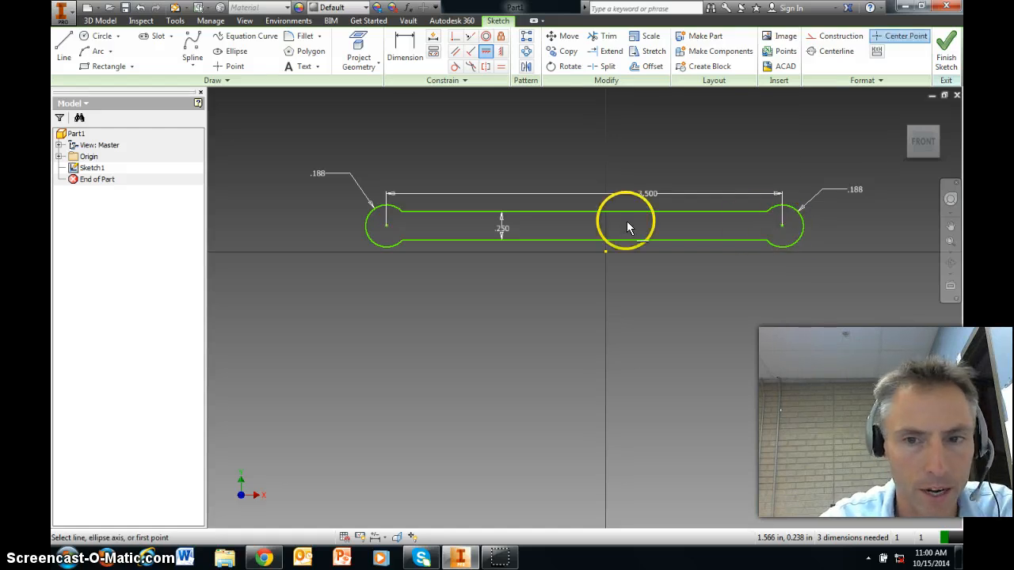
mouse_move(587, 240)
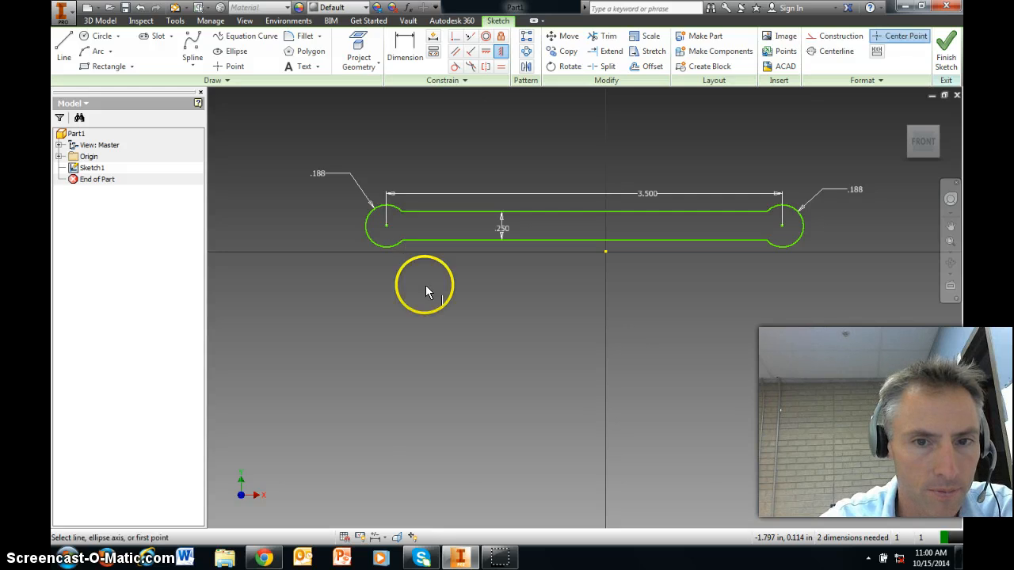
mouse_move(769, 219)
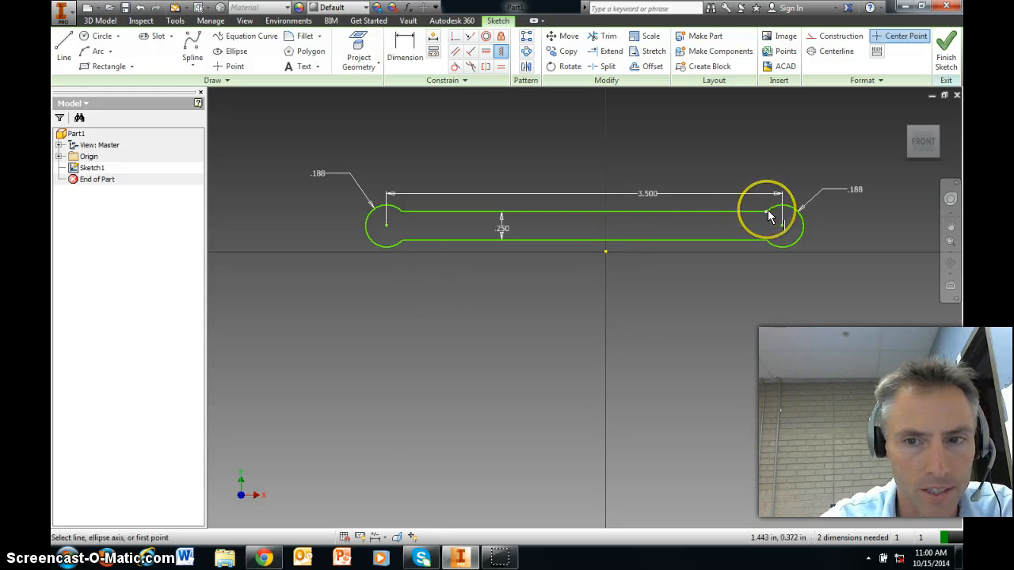
left_click(769, 216)
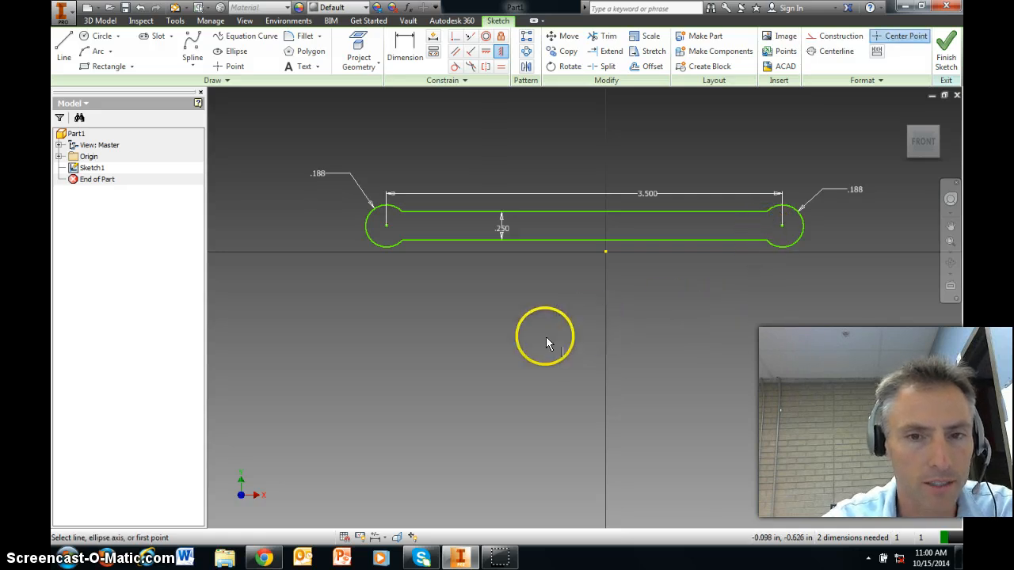
mouse_move(241, 127)
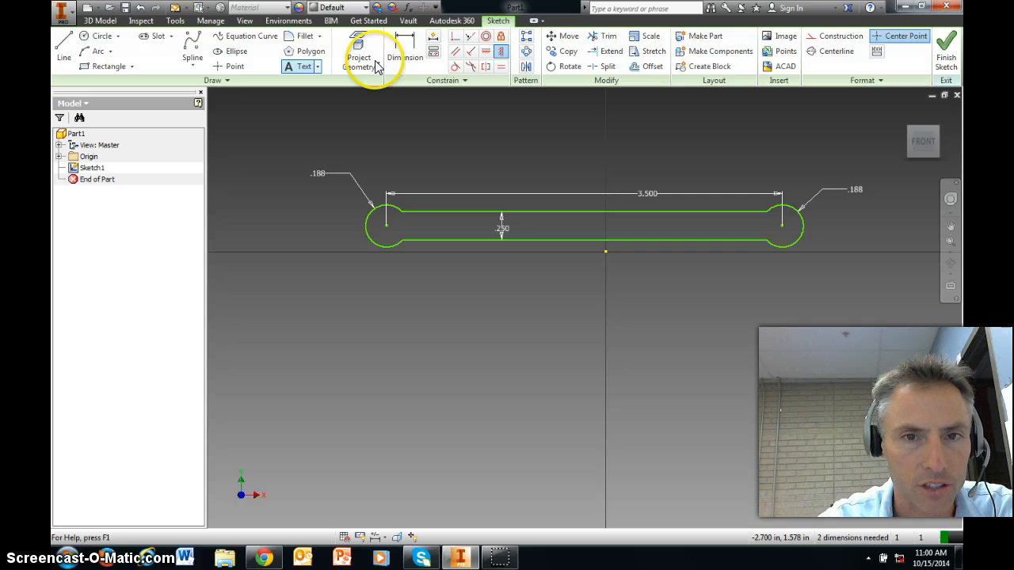
- Attempt a dimension from the bar edge to the left circle centre, then cancel the over-constrain warning
left_click(405, 51)
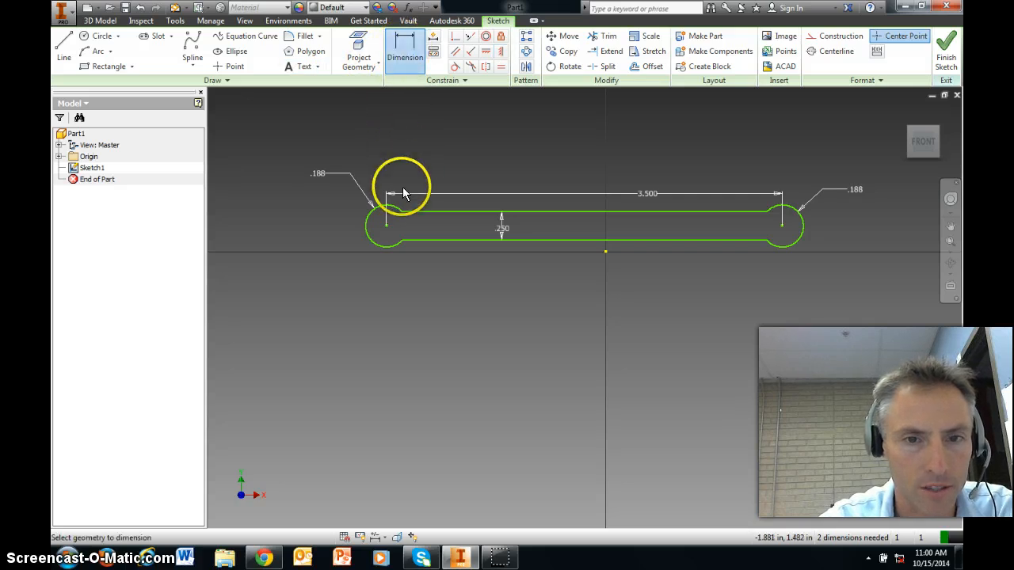
mouse_move(388, 229)
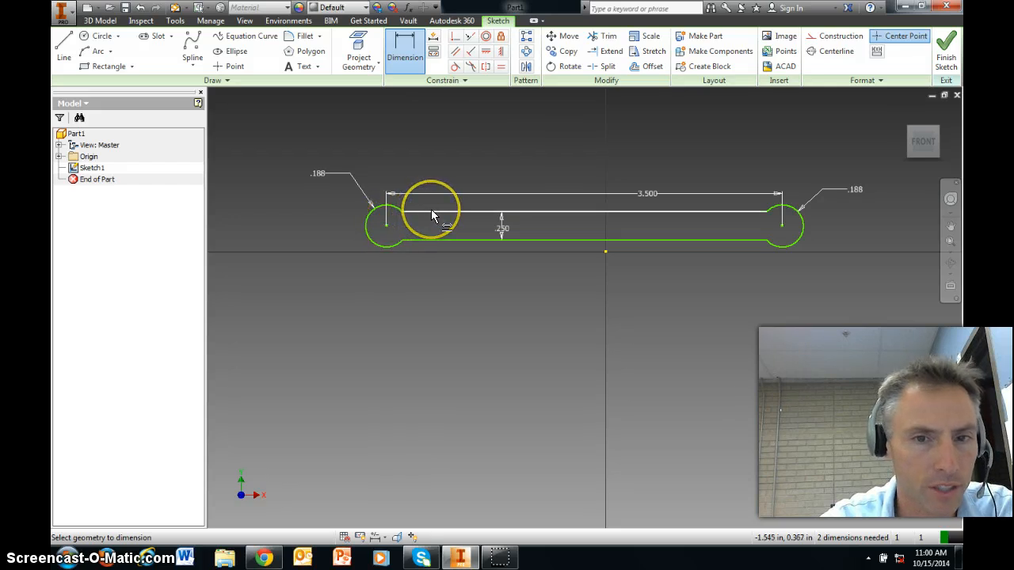
left_click(434, 216)
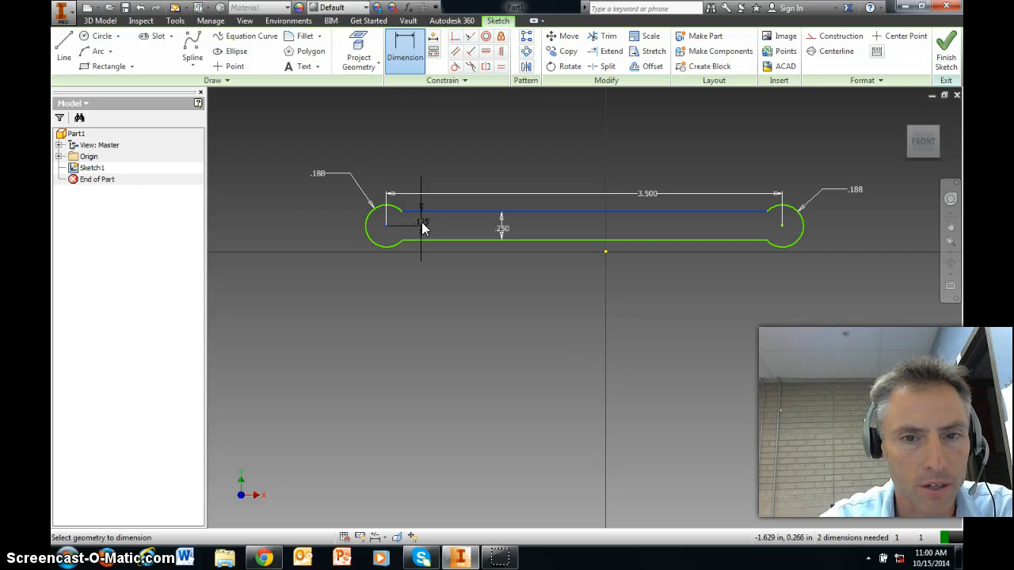
mouse_move(431, 225)
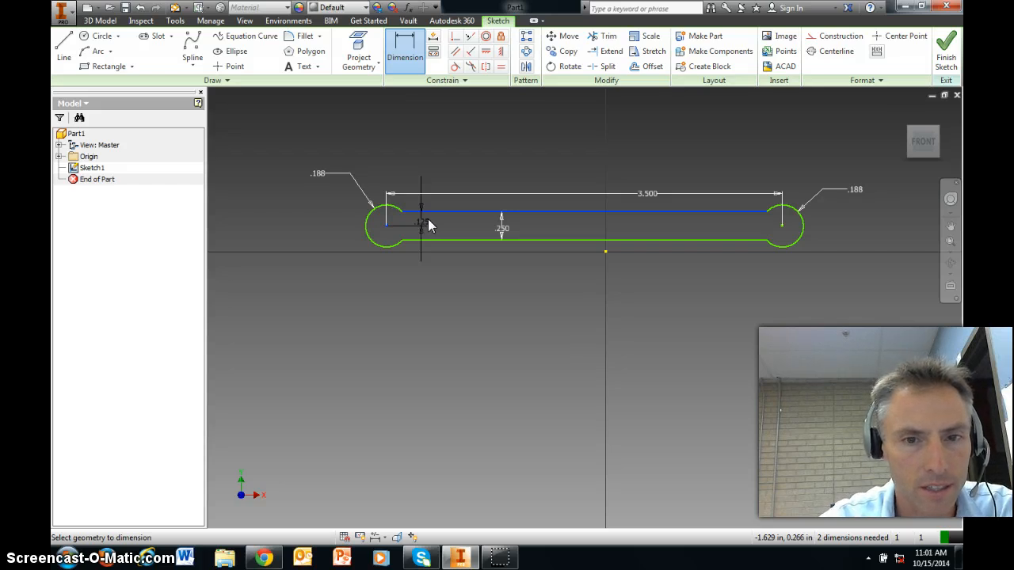
left_click(422, 222)
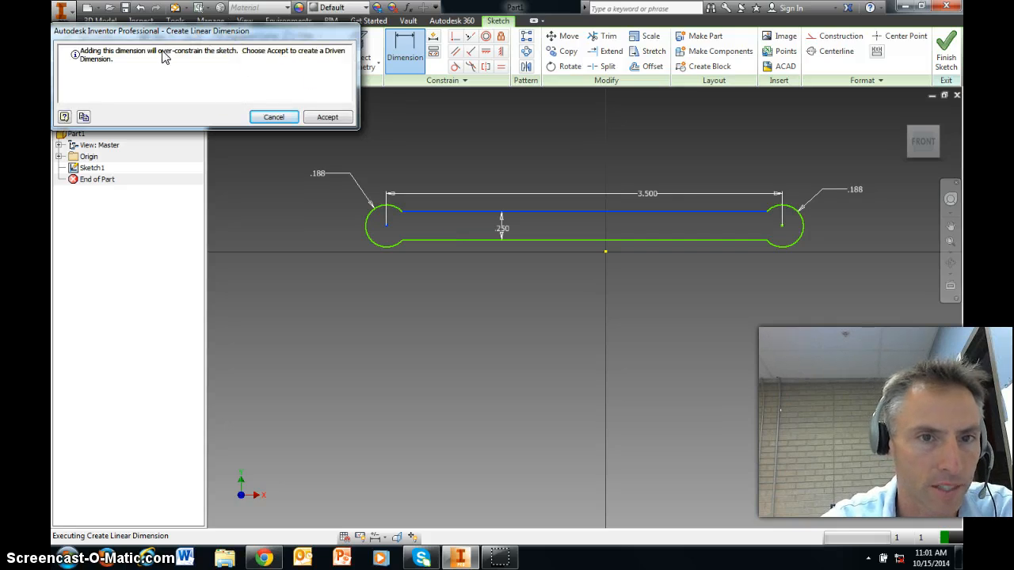
mouse_move(371, 193)
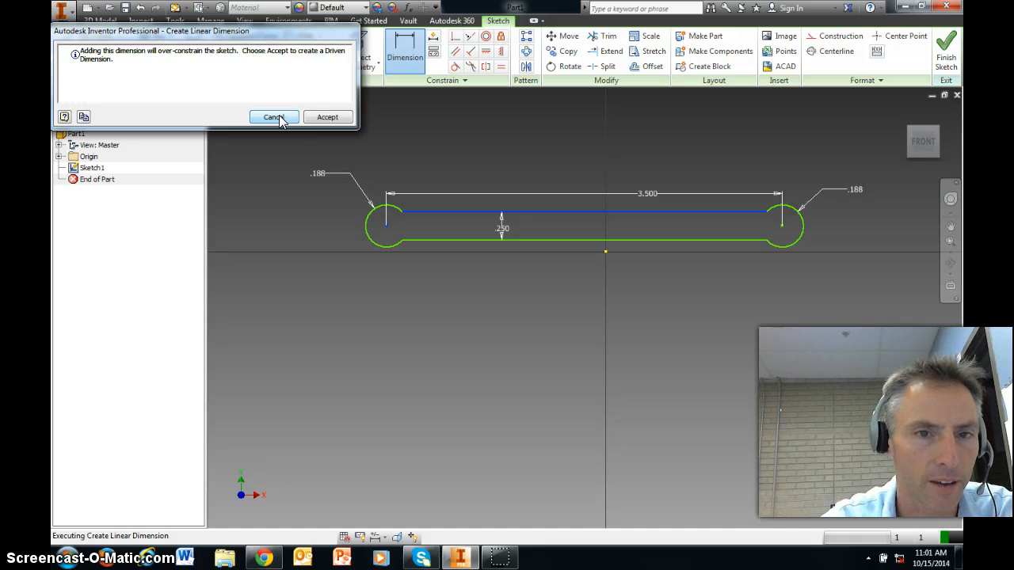
left_click(273, 118)
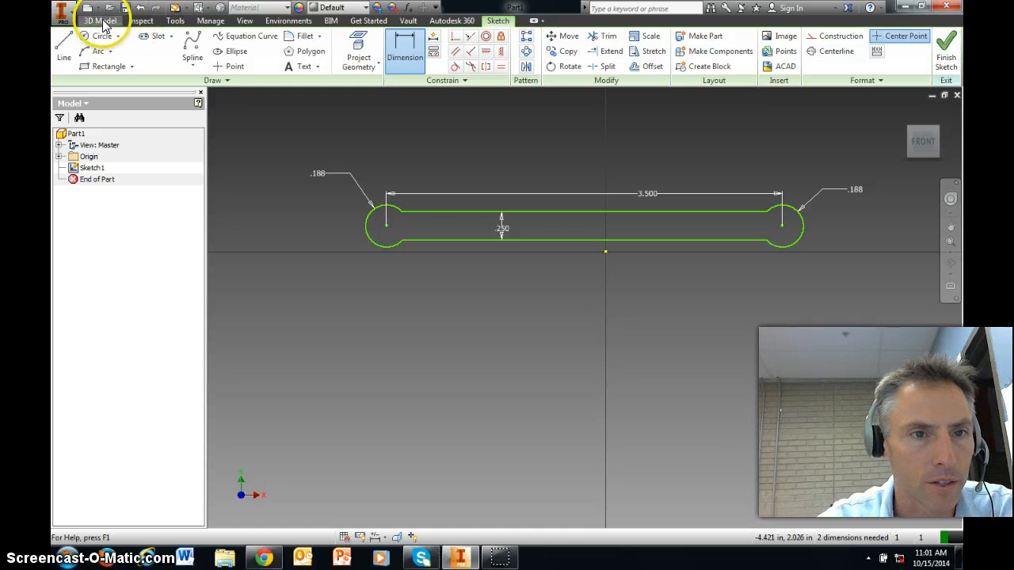
- Extrude the dumbbell profile into a solid bar .125 thick
left_click(99, 20)
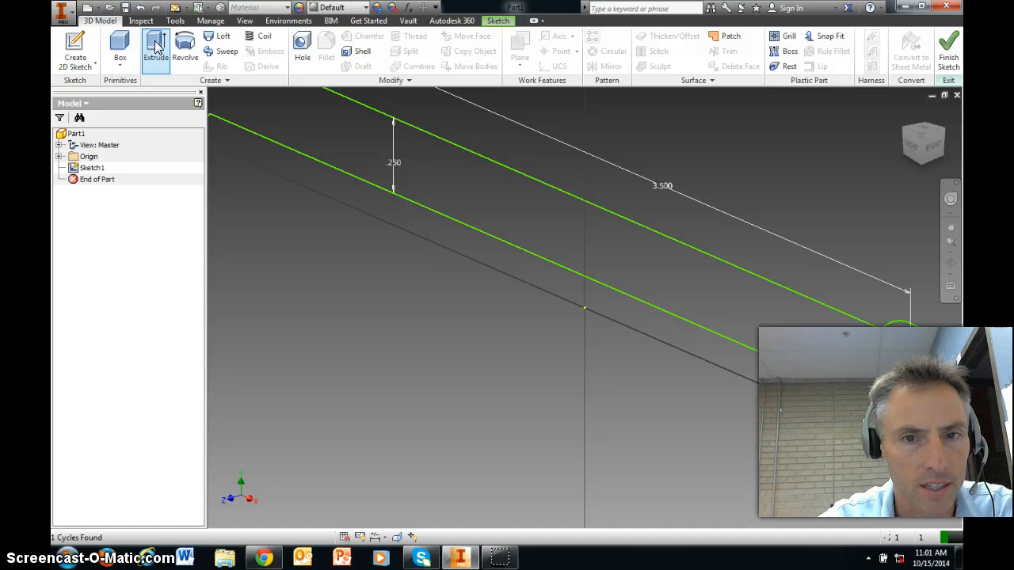
left_click(155, 48)
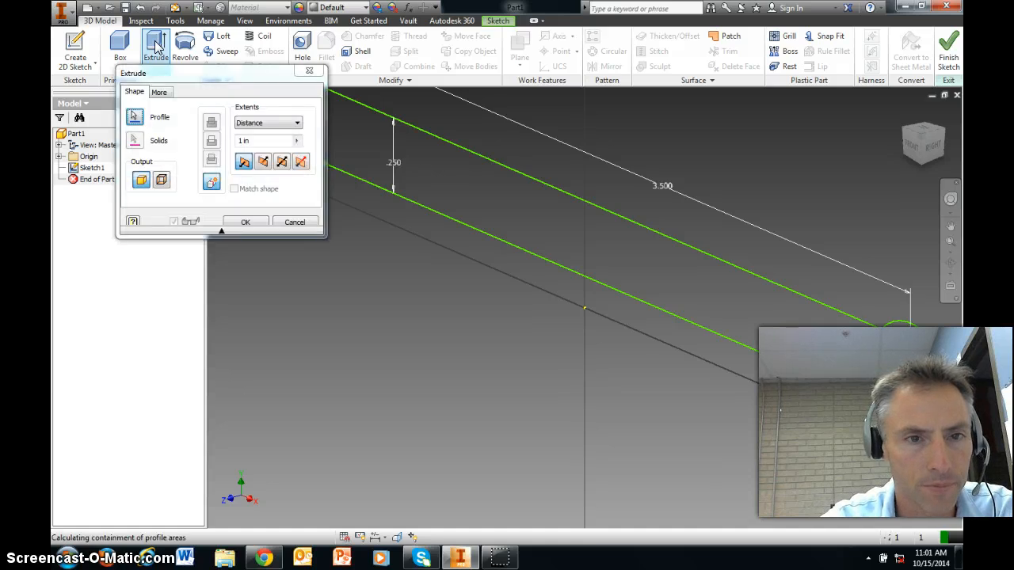
left_click(133, 117)
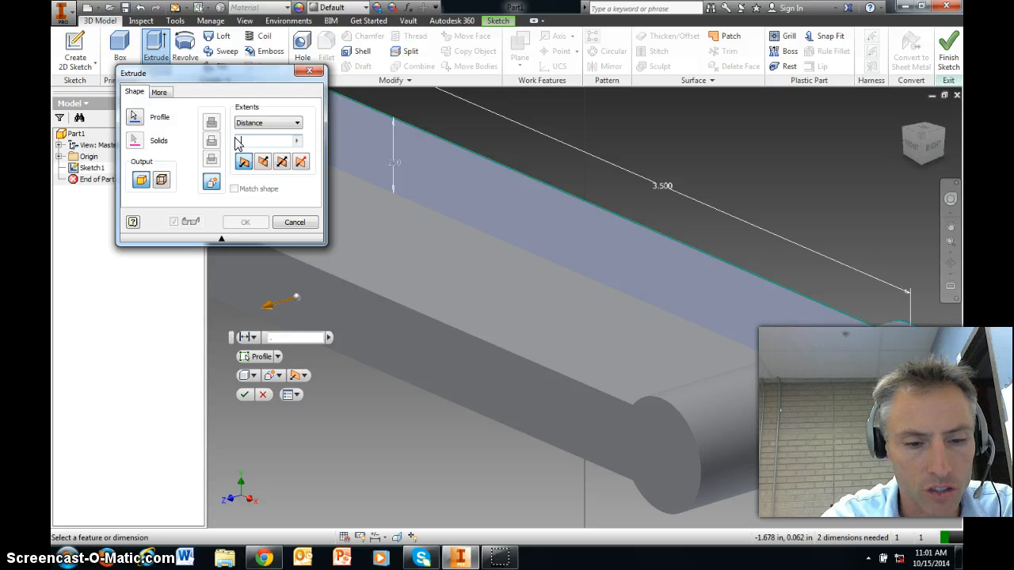
type(".125")
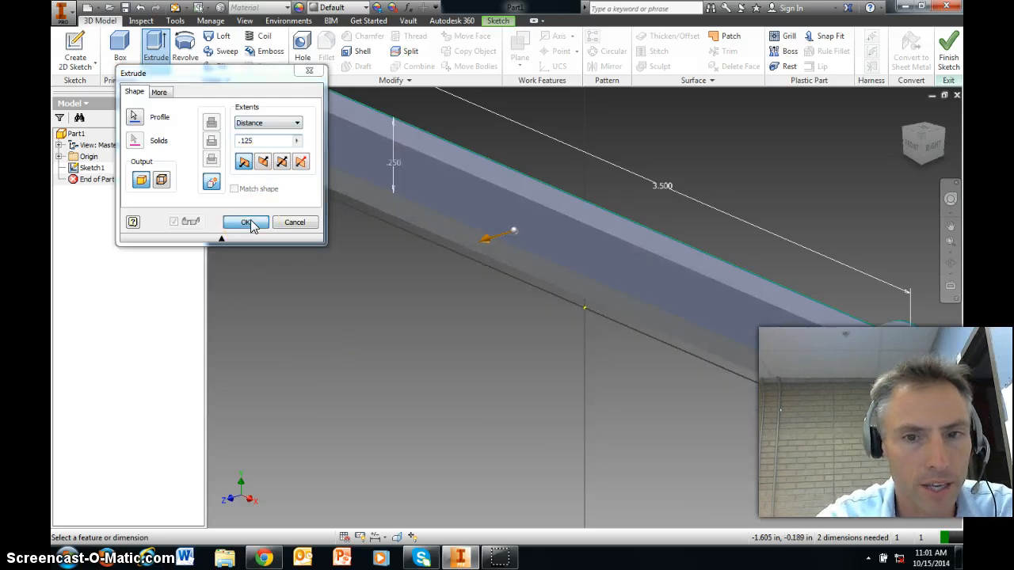
left_click(245, 222)
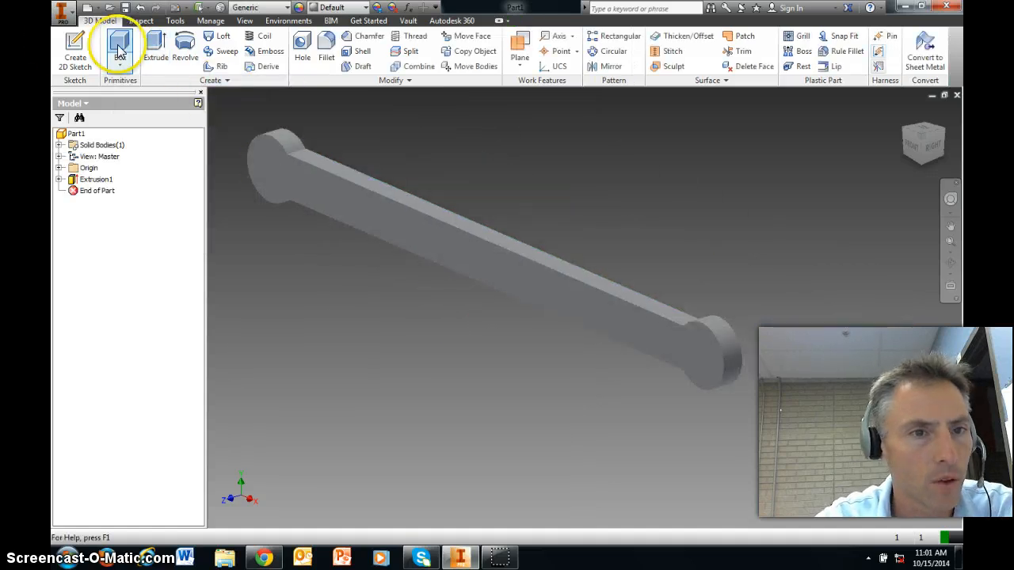
- Sketch a point at the centre of each rounded end on the bar face
left_click(75, 48)
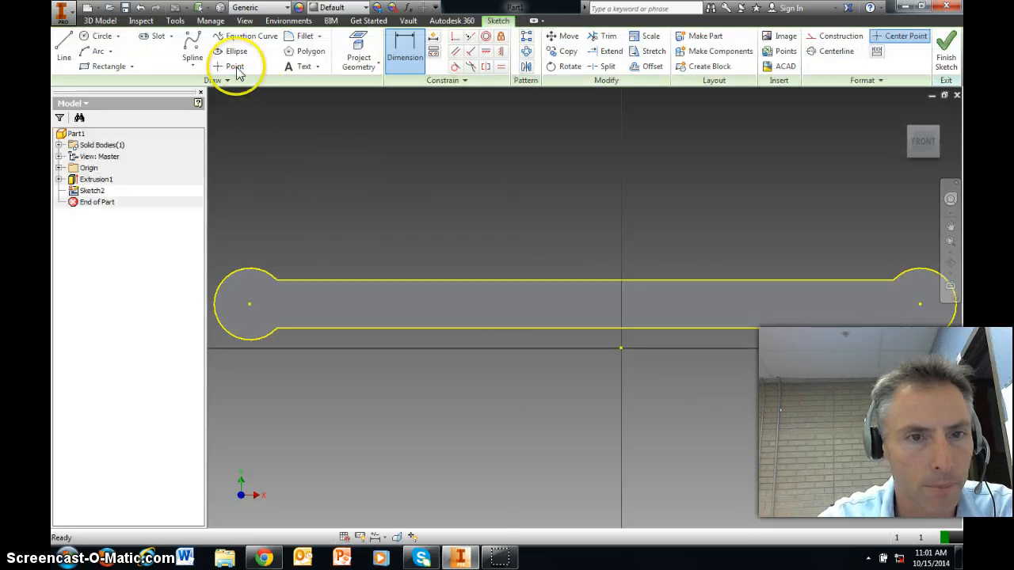
left_click(235, 66)
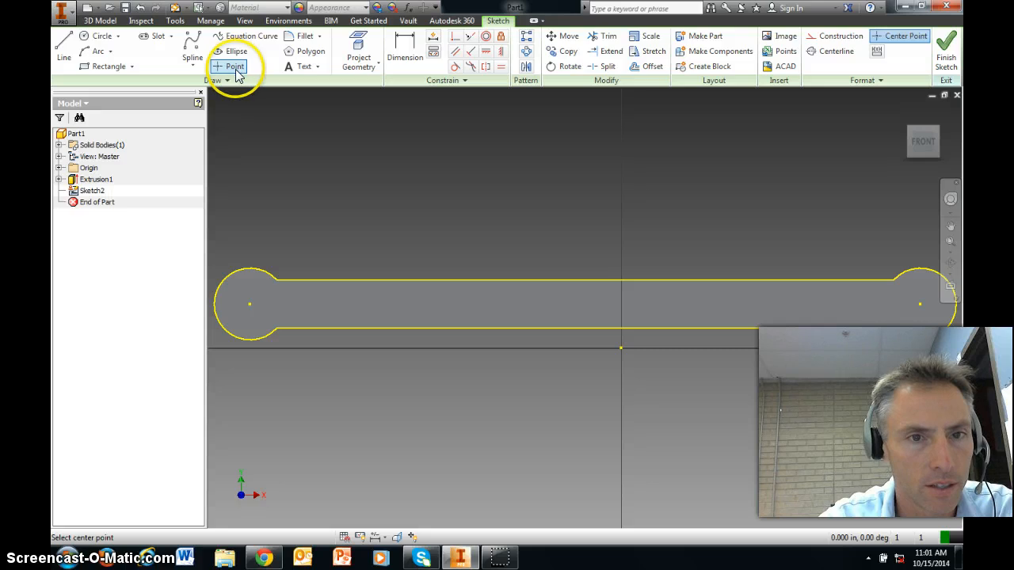
mouse_move(250, 306)
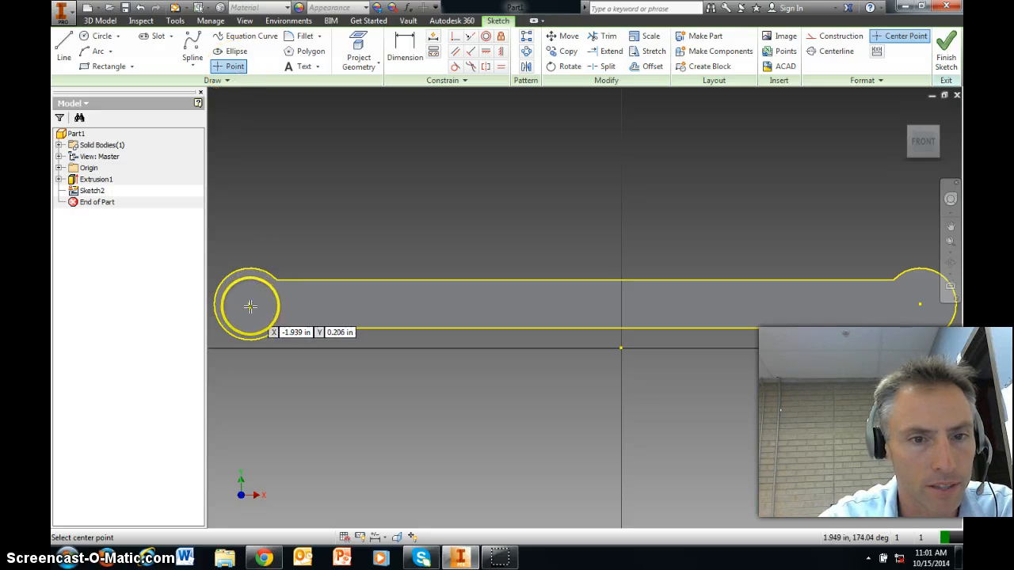
mouse_move(610, 239)
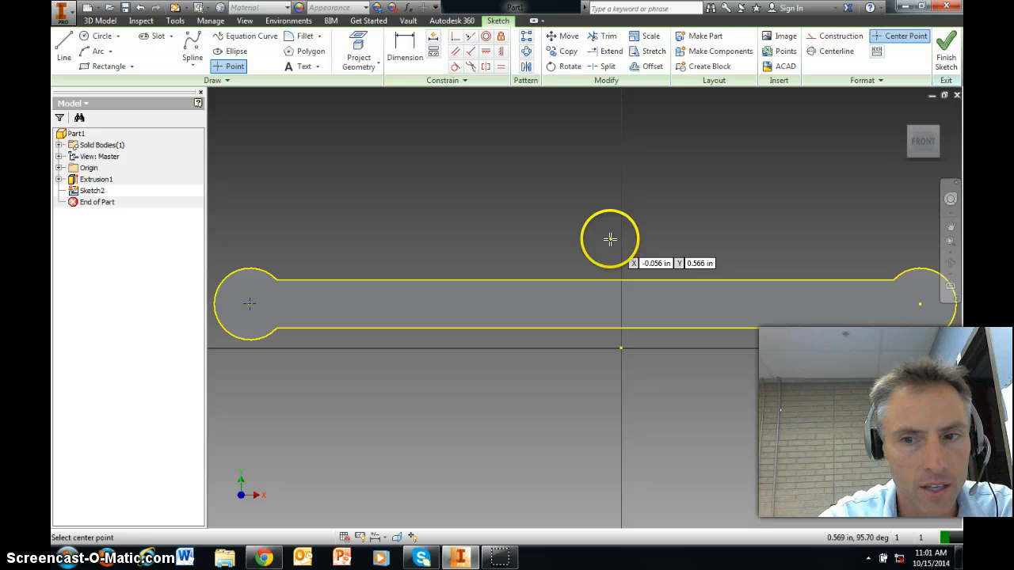
mouse_move(920, 304)
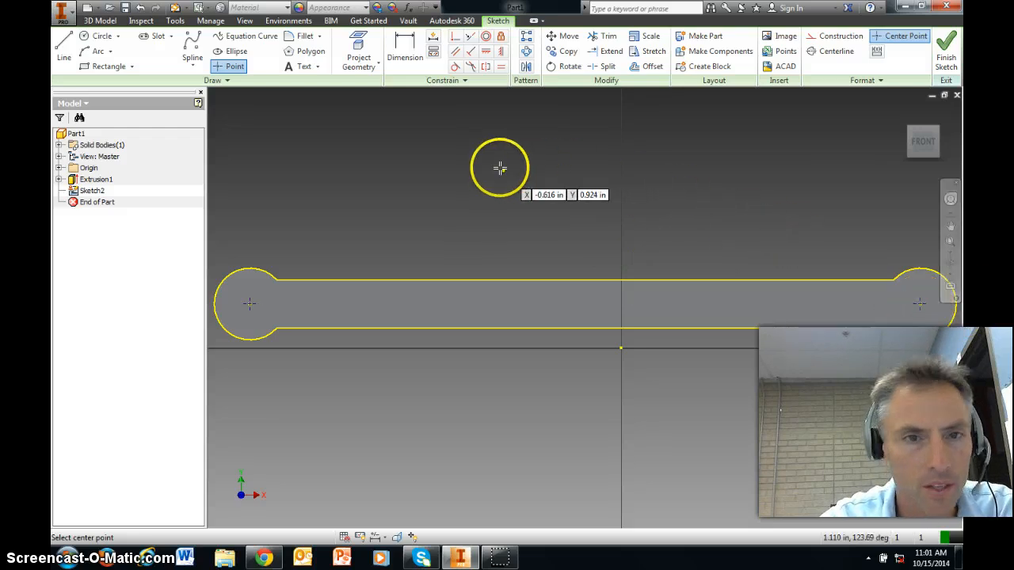
left_click(98, 20)
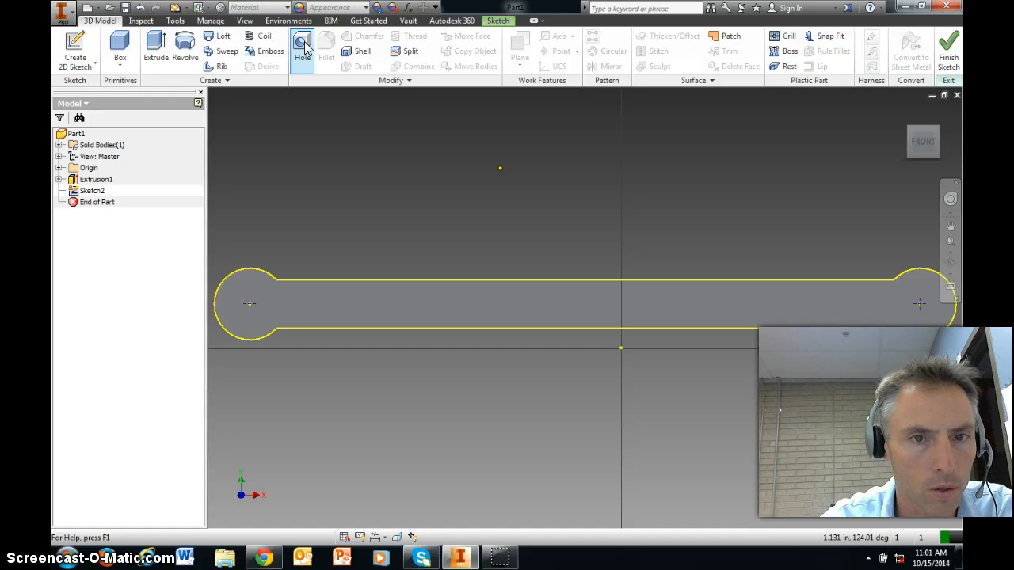
- Add .125 diameter Through All holes at both end centre points of the bar
left_click(301, 49)
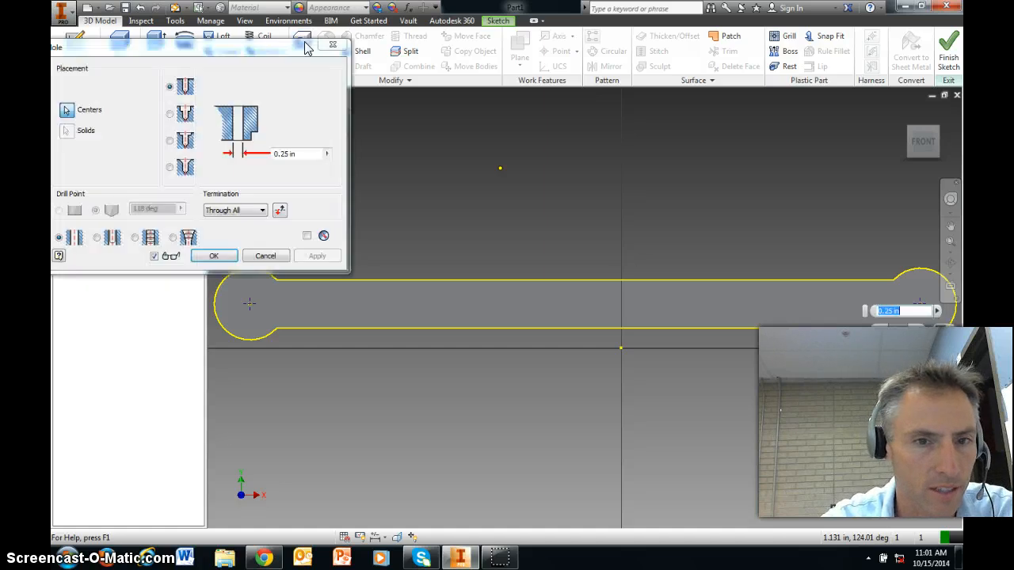
left_click(251, 304)
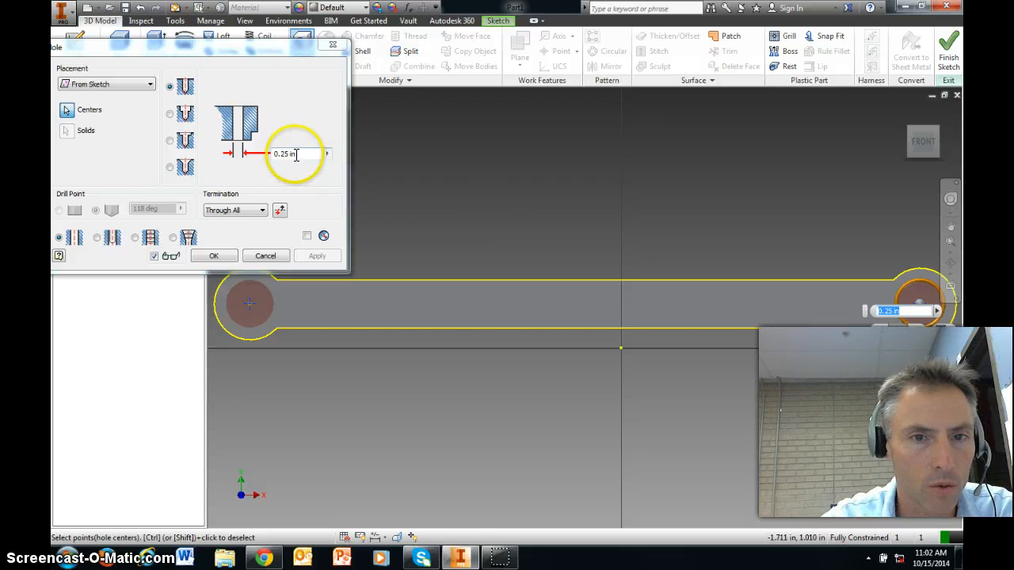
triple_click(286, 152)
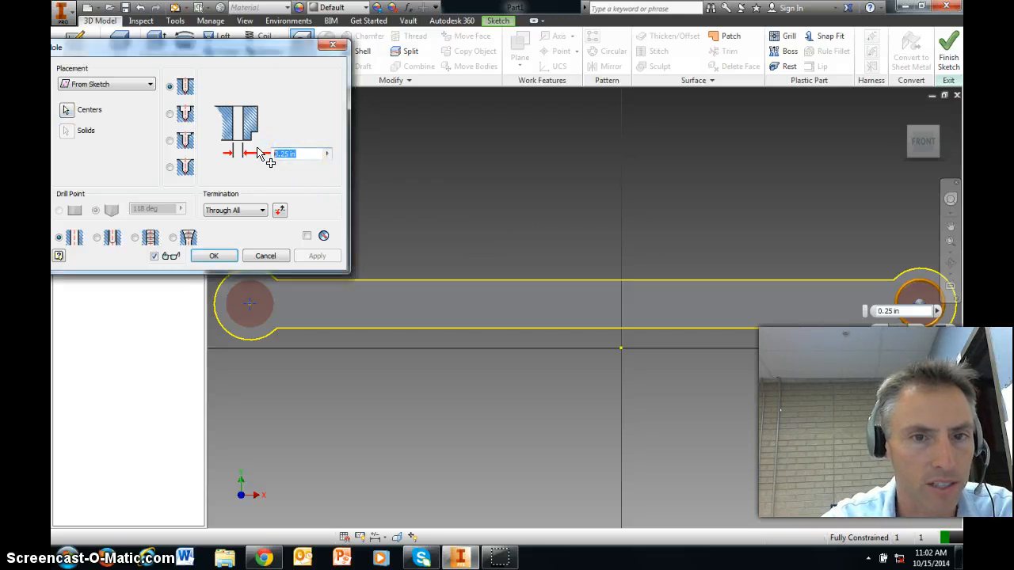
type(".1")
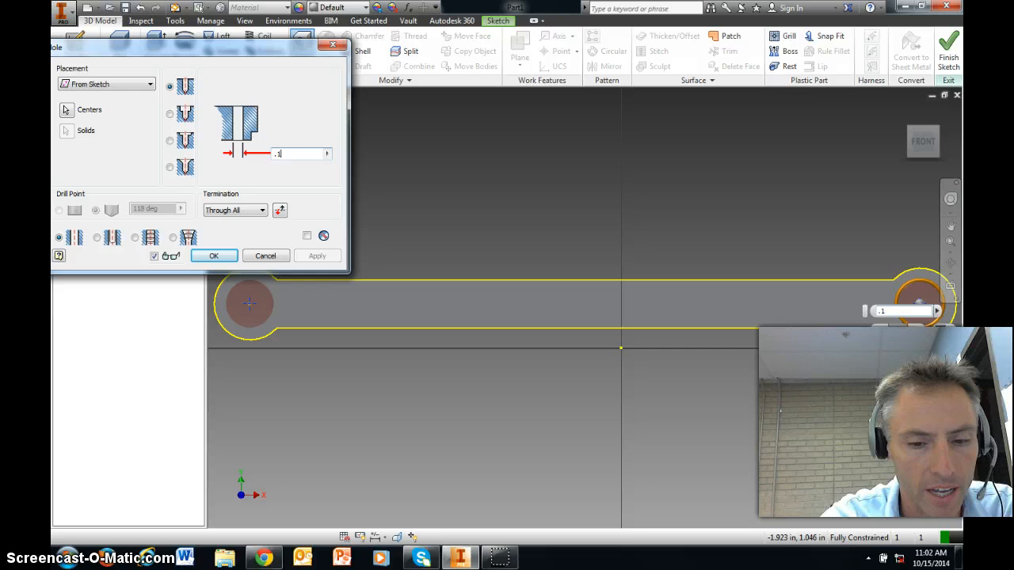
type(".125")
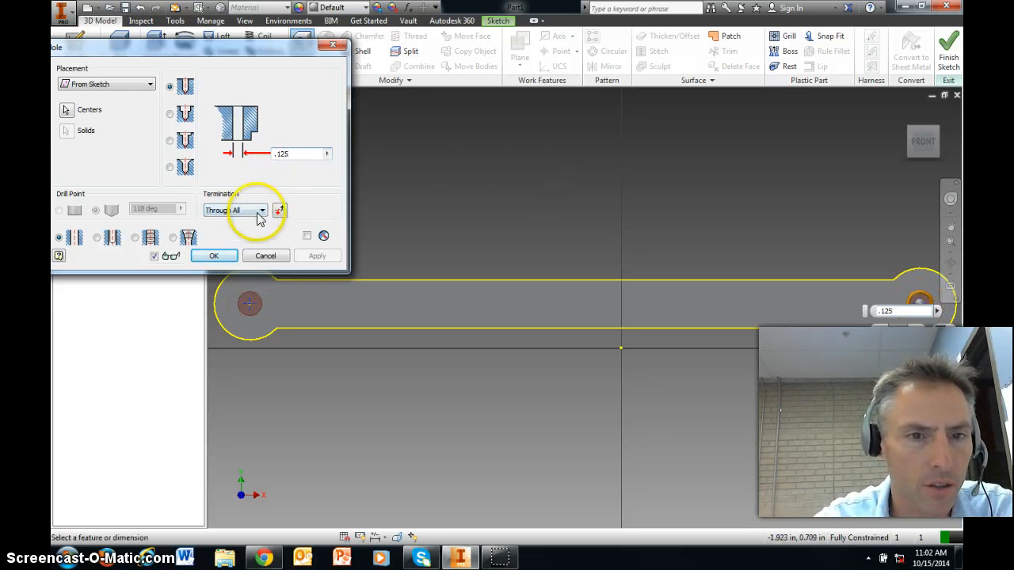
left_click(261, 209)
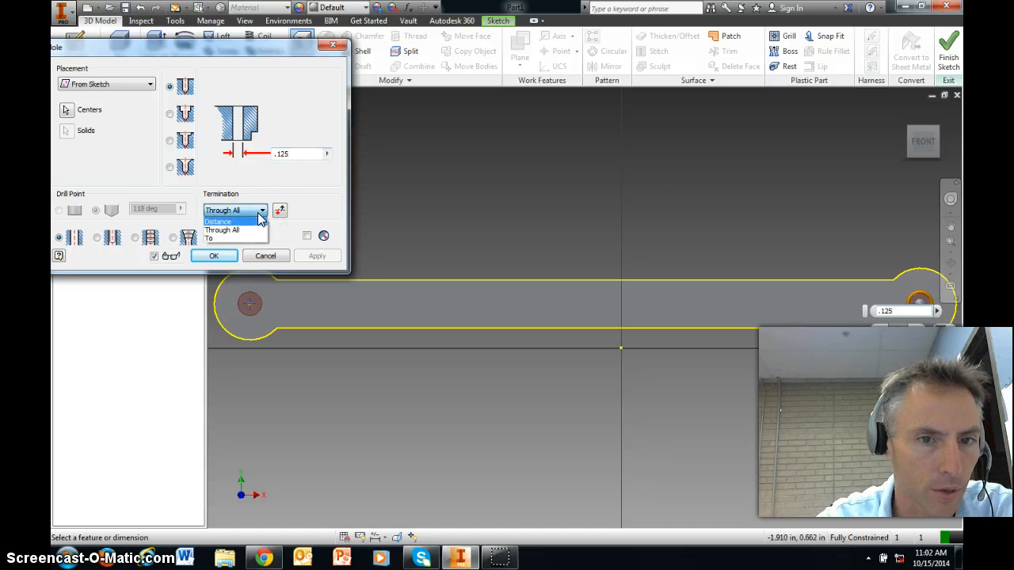
mouse_move(257, 232)
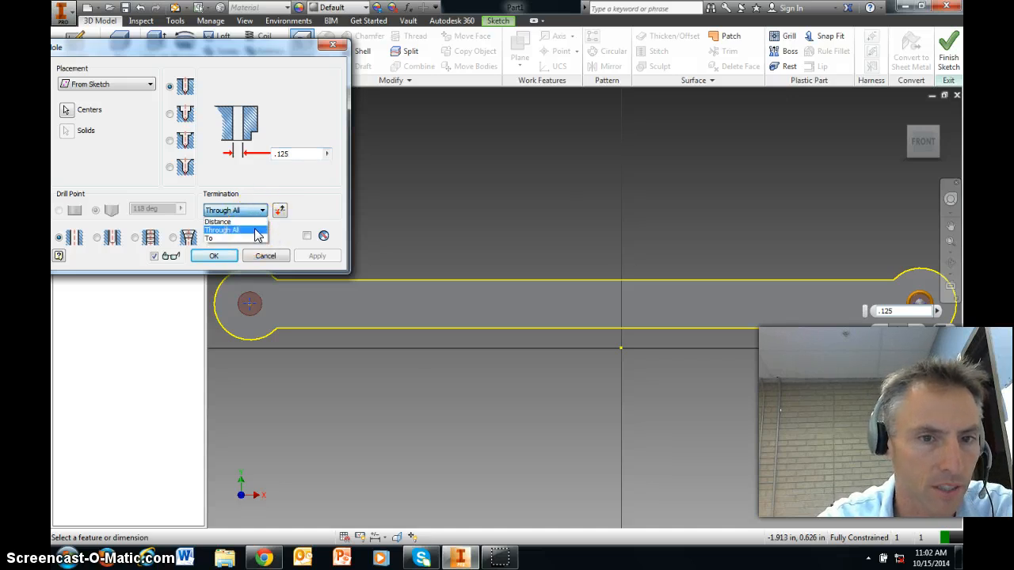
left_click(222, 231)
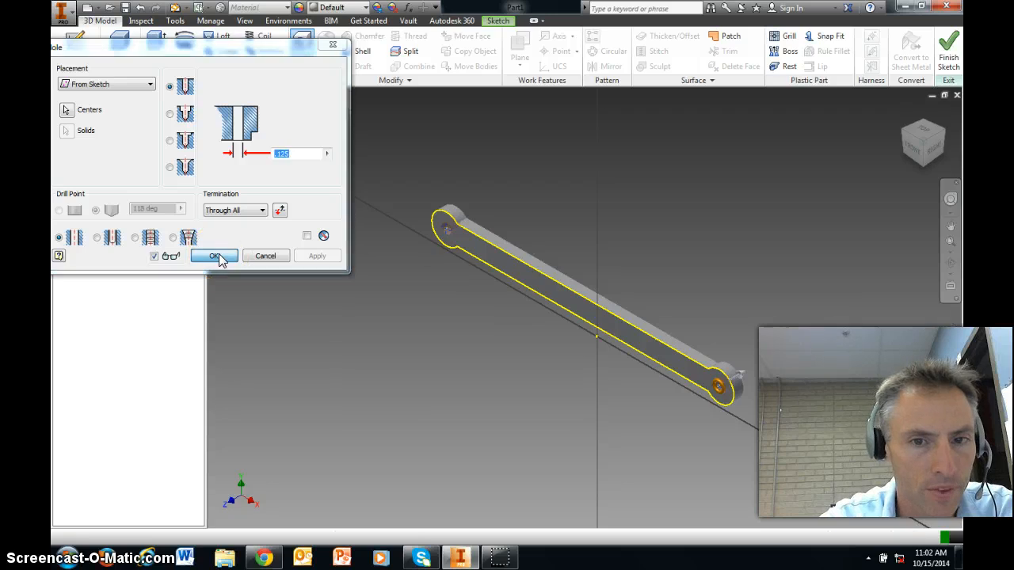
left_click(214, 256)
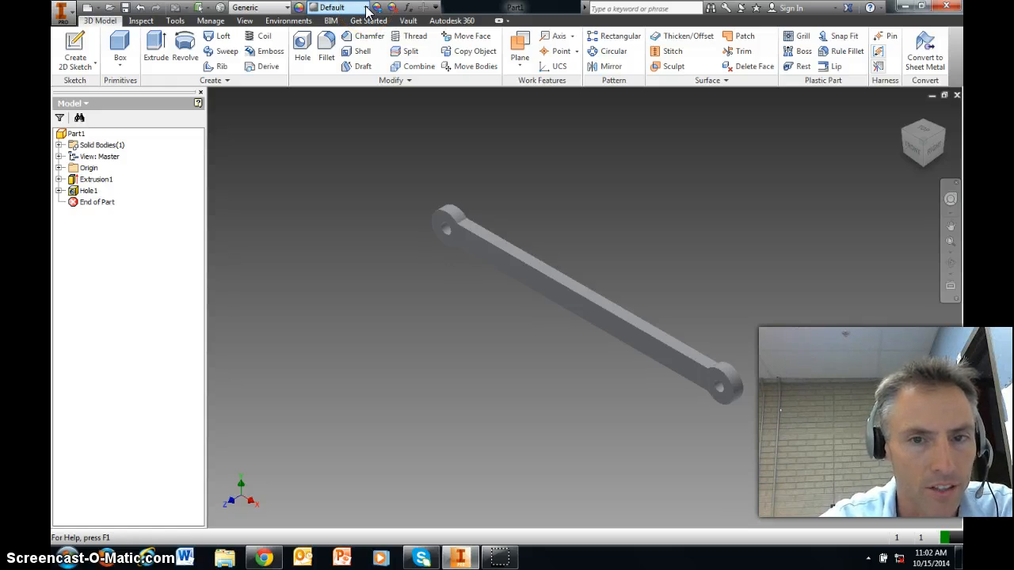
- Give the part the Dirt - Dark Brown appearance
left_click(358, 8)
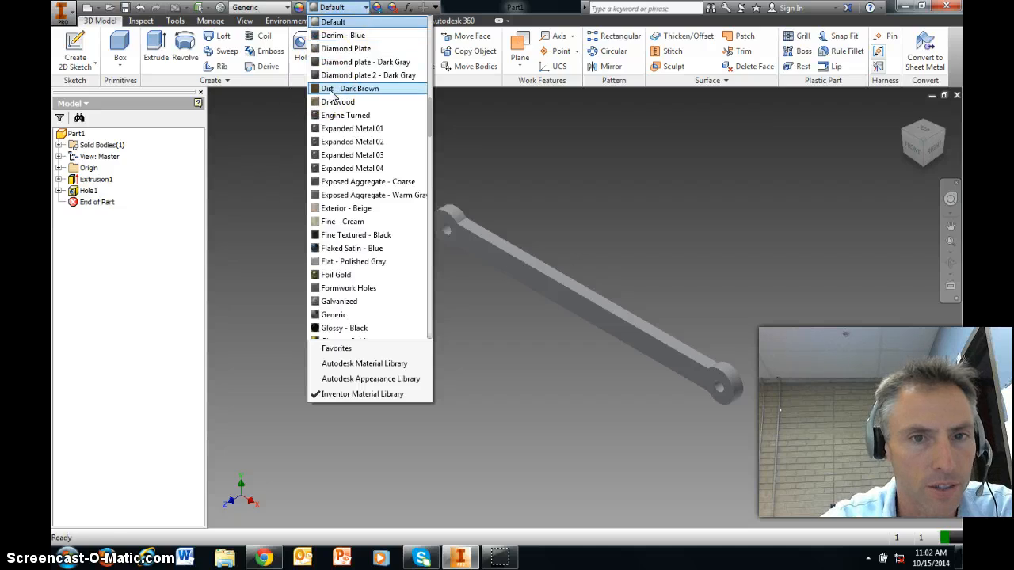
left_click(348, 88)
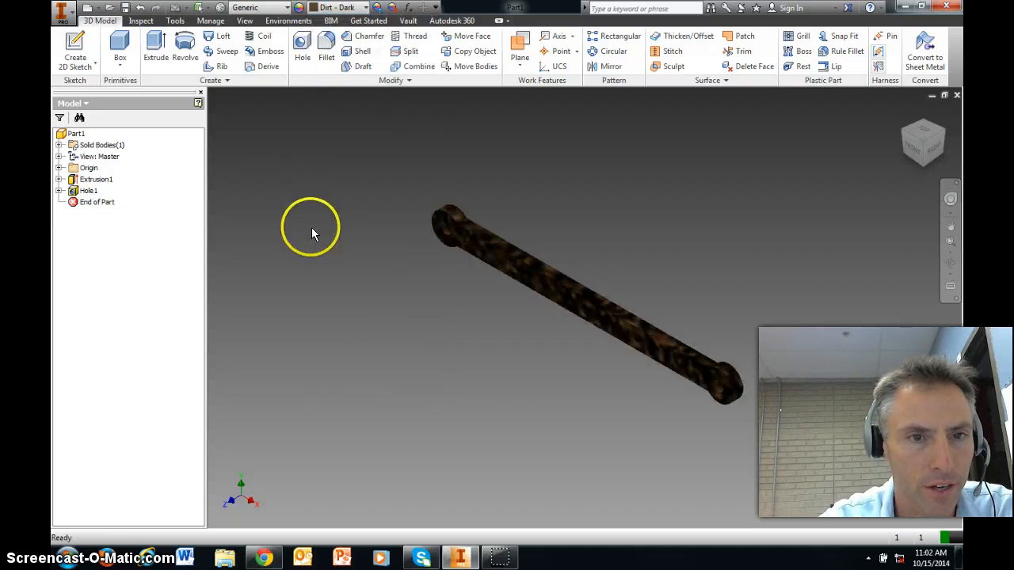